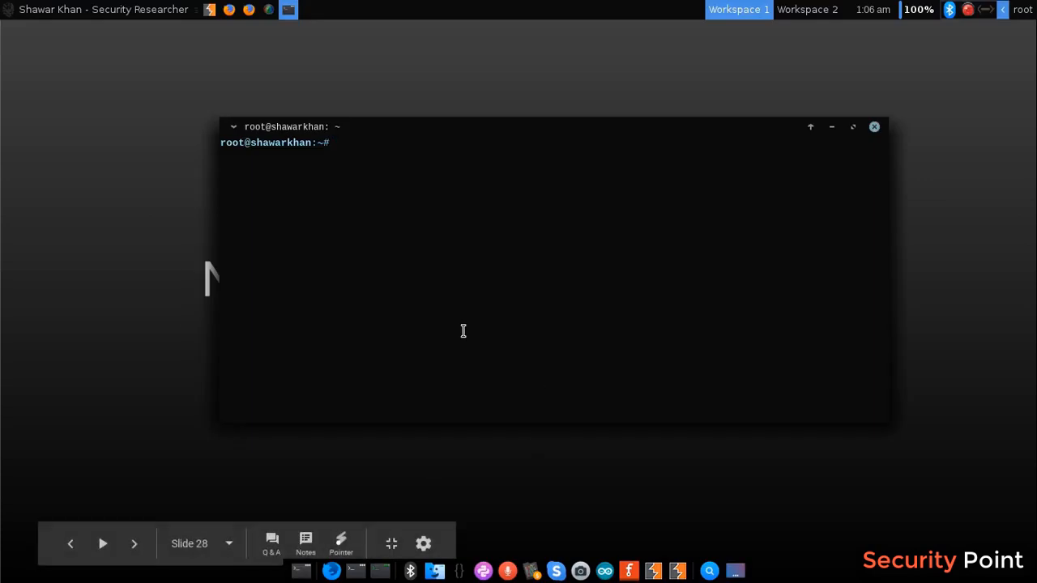
{"action": "mouse_move", "coordinate": [400, 233]}
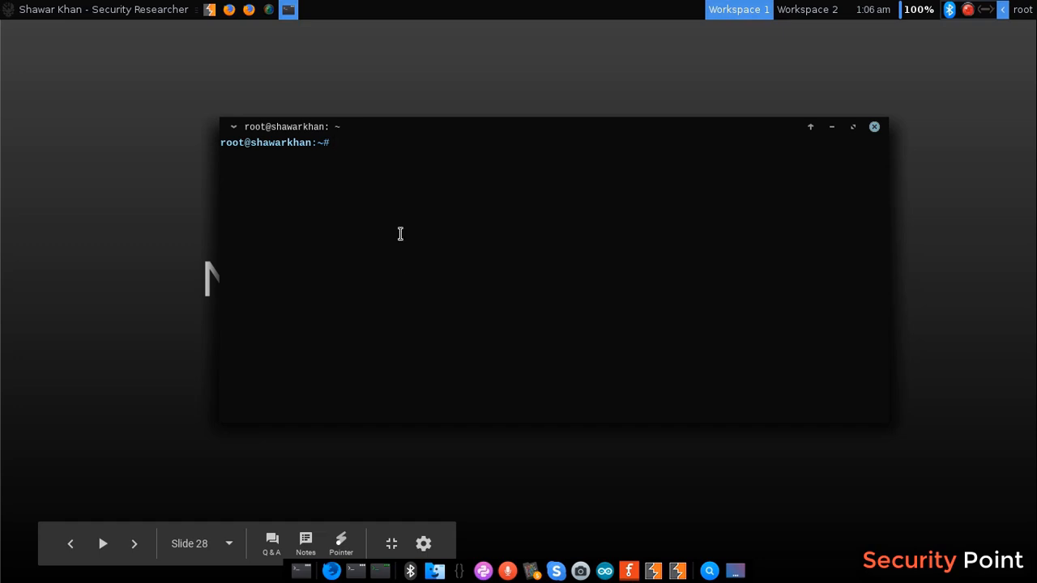
Step: Run a locate query for *.nse to list every installed nmap script path
{"action": "type", "text": "locate"}
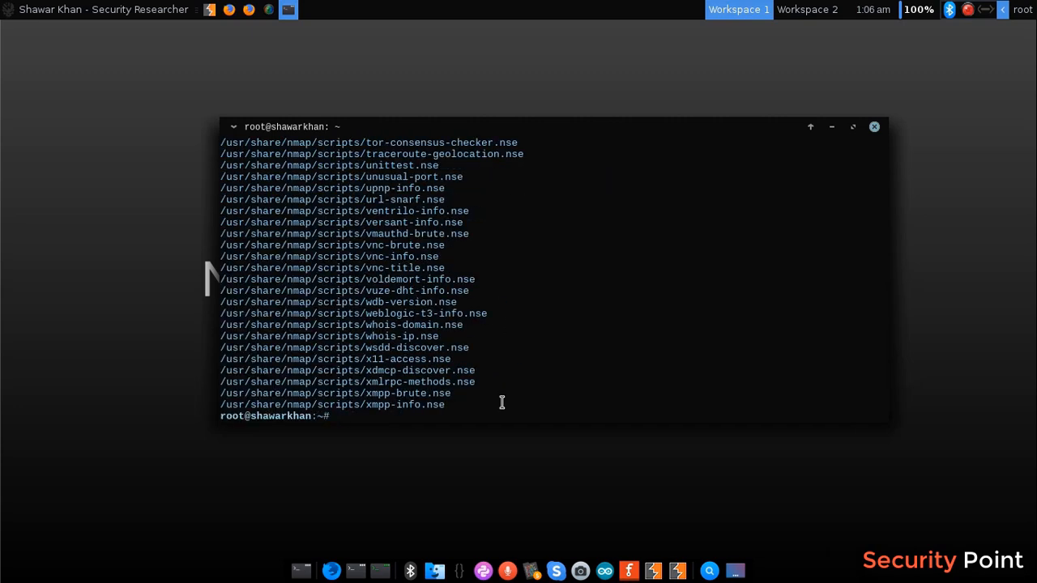
Step: Change into /usr/share/nmap/scripts and browse the ls -l listing down to xmpp-info.nse
{"action": "type", "text": "cd /usr/share/na"}
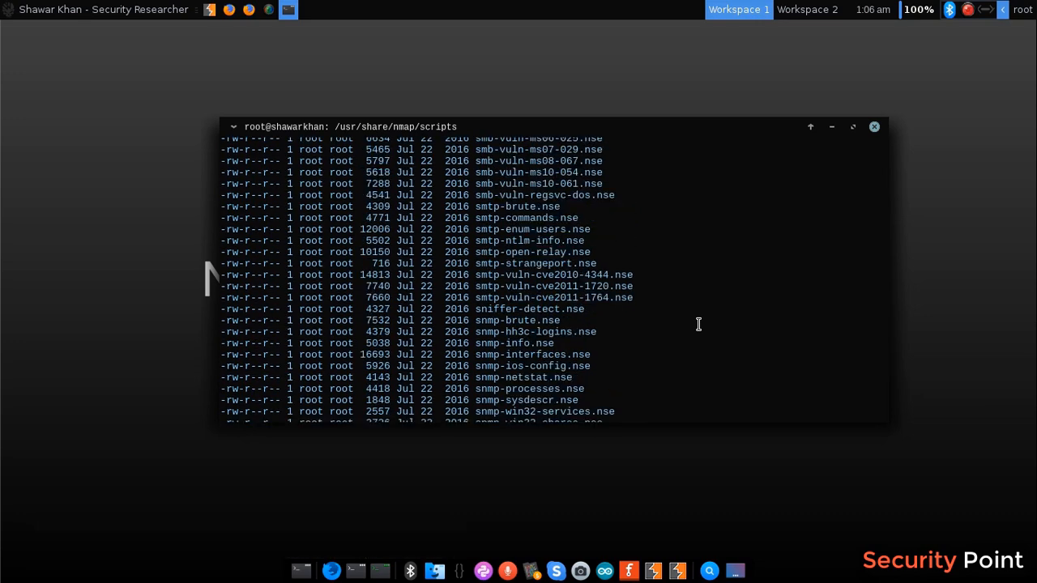
{"action": "scroll", "scroll_direction": "down", "scroll_amount": 3}
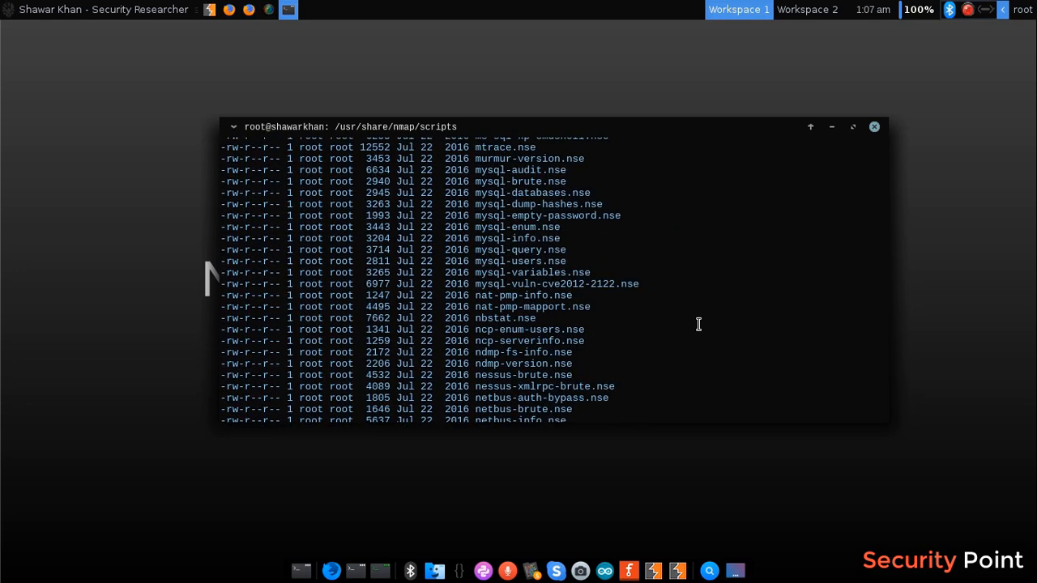
{"action": "scroll", "scroll_direction": "down", "scroll_amount": 3}
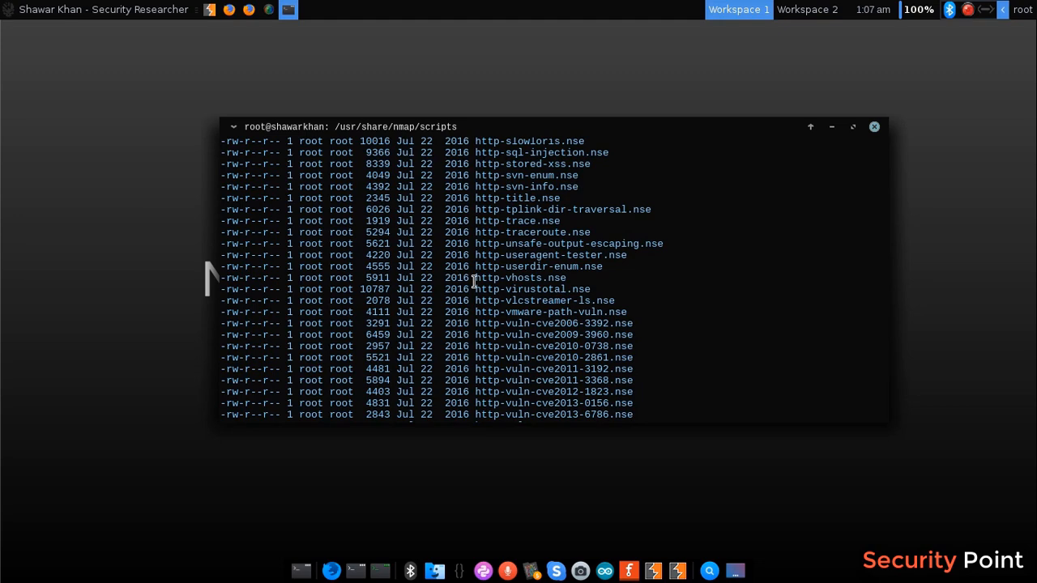
{"action": "mouse_move", "coordinate": [565, 289]}
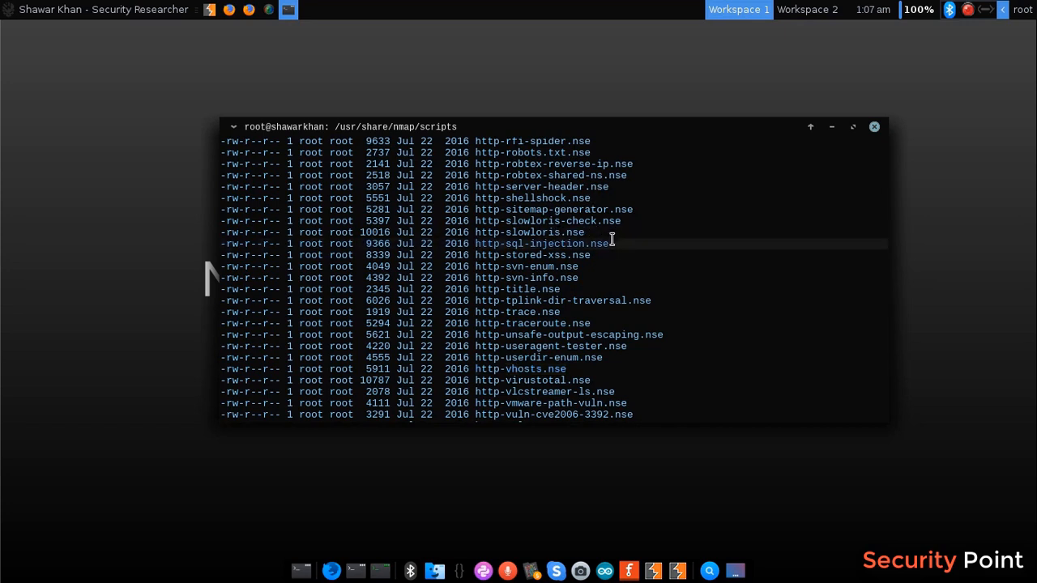
{"action": "mouse_move", "coordinate": [561, 255]}
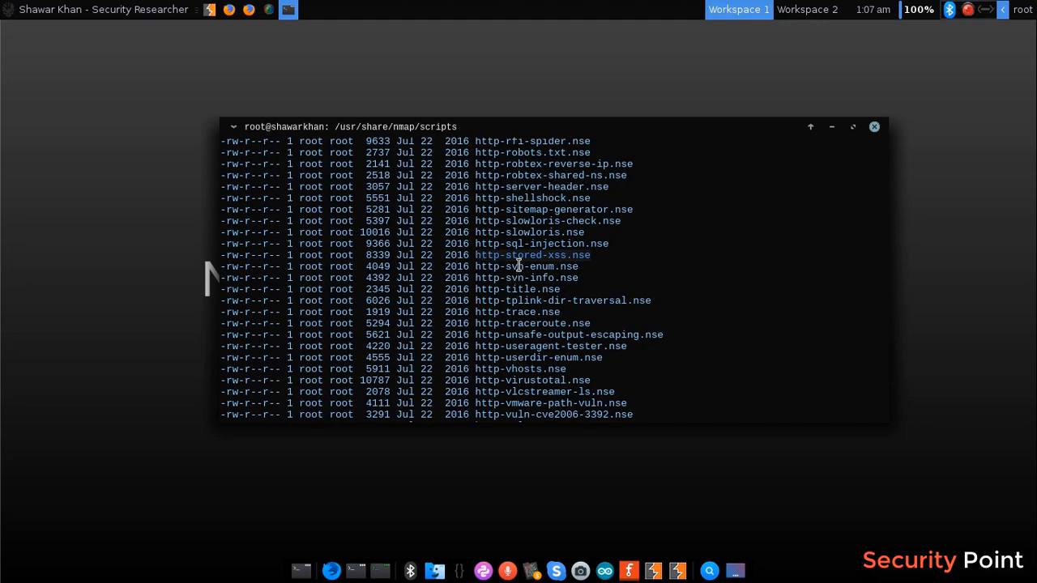
{"action": "mouse_move", "coordinate": [533, 259]}
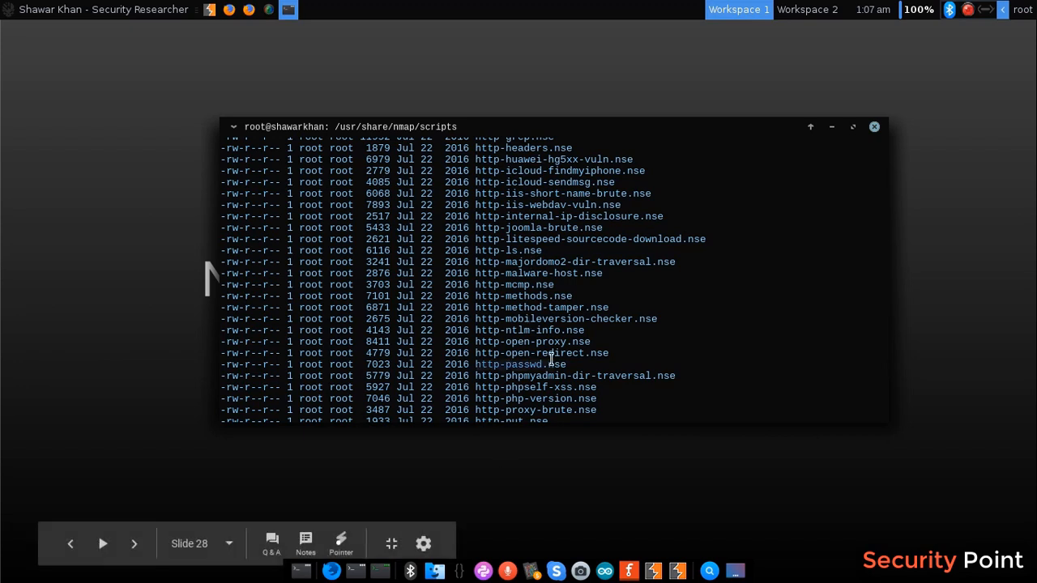
{"action": "mouse_move", "coordinate": [427, 376]}
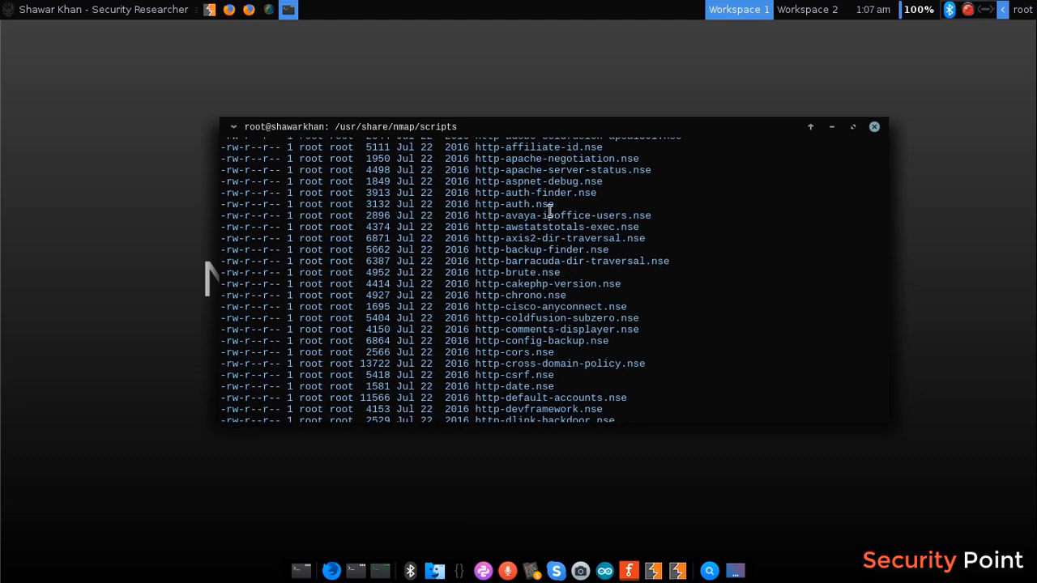
{"action": "scroll", "scroll_direction": "down", "scroll_amount": 3}
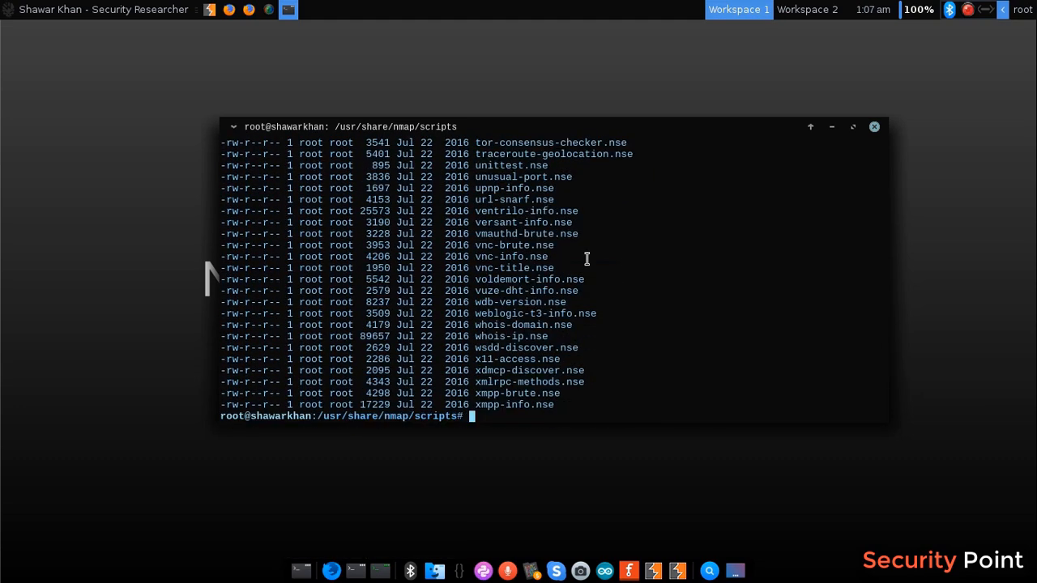
{"action": "mouse_move", "coordinate": [453, 256]}
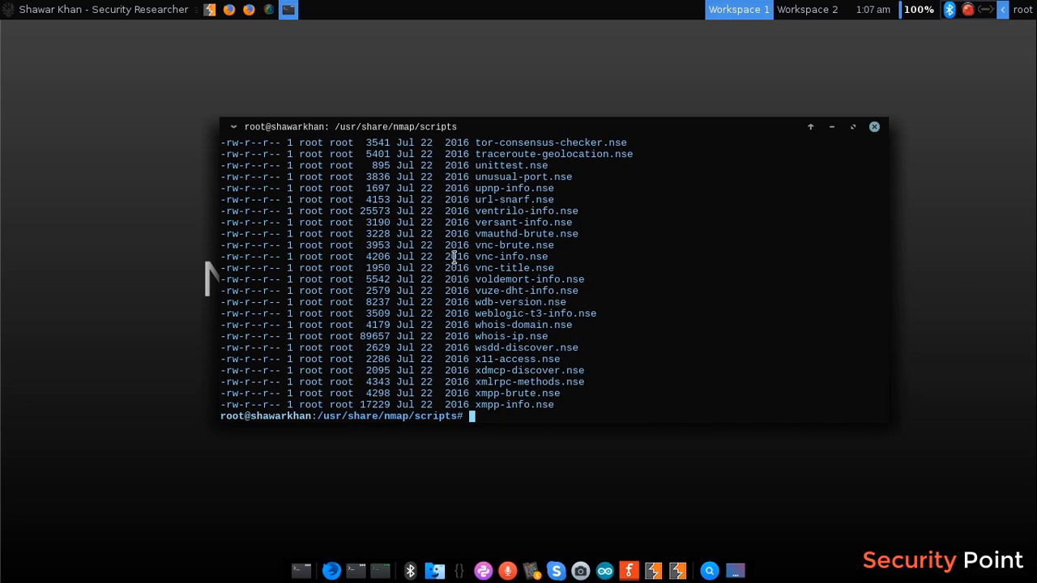
Step: Start writing nmap --script=vnc-info, then abandon it and clear the screen
{"action": "type", "text": "nmap --sc"}
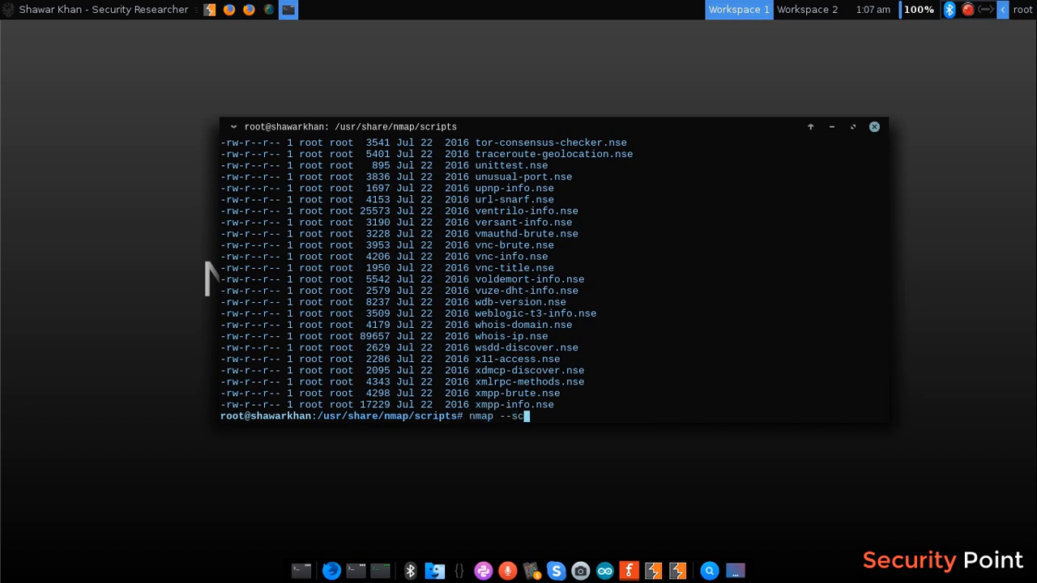
{"action": "type", "text": "ript="}
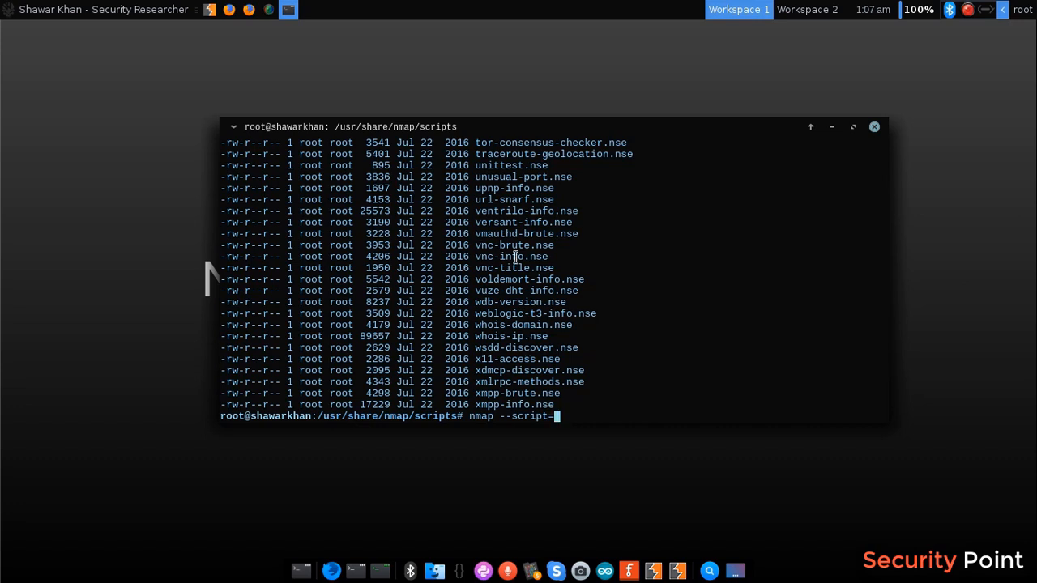
{"action": "type", "text": "vnc-info"}
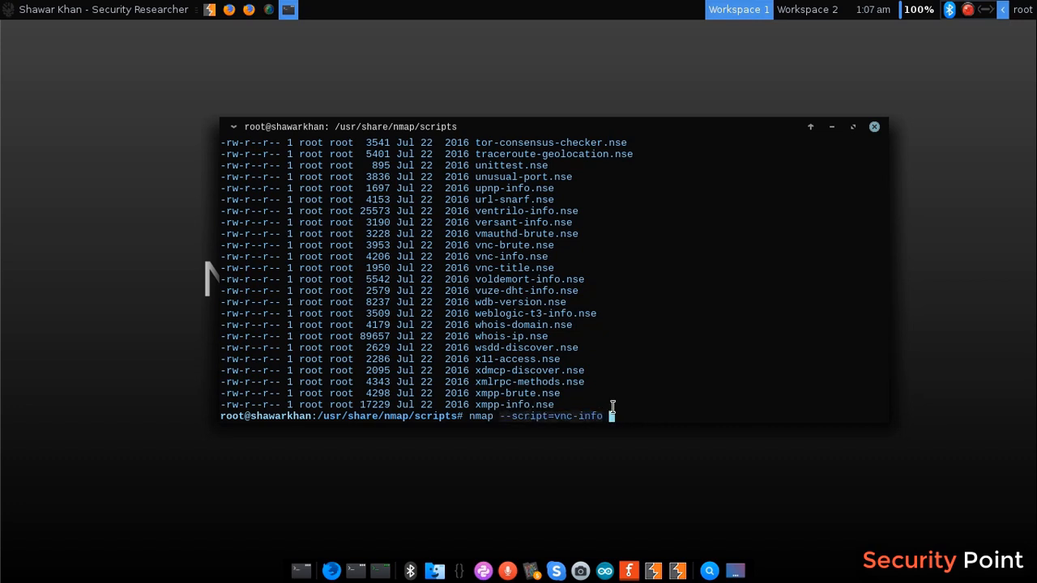
{"action": "key", "text": "BackSpace"}
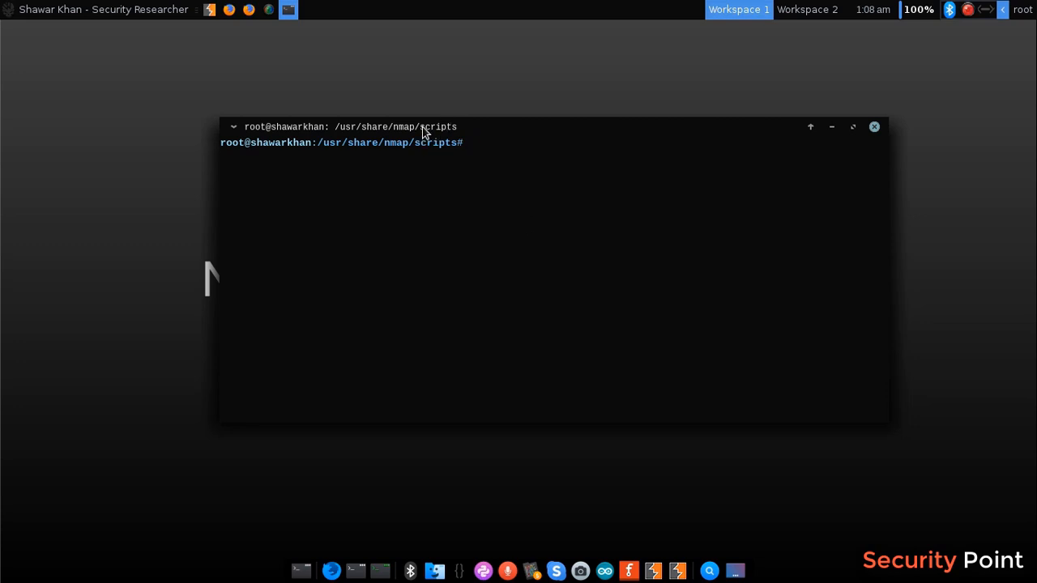
{"action": "mouse_move", "coordinate": [602, 136]}
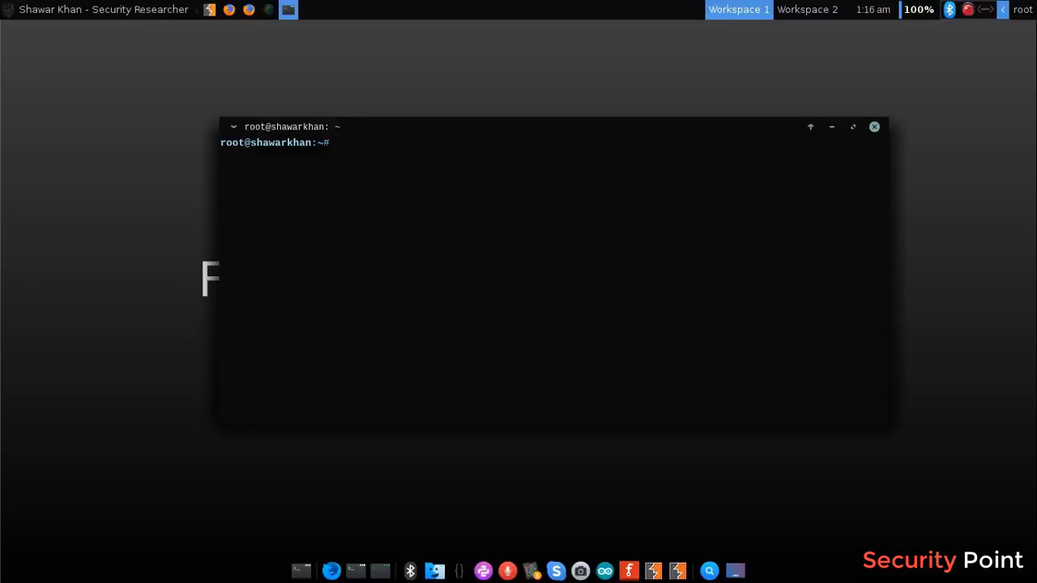
Step: Locate the http-enum script with locate .nse | grep 'http-enum'
{"action": "type", "text": "locate"}
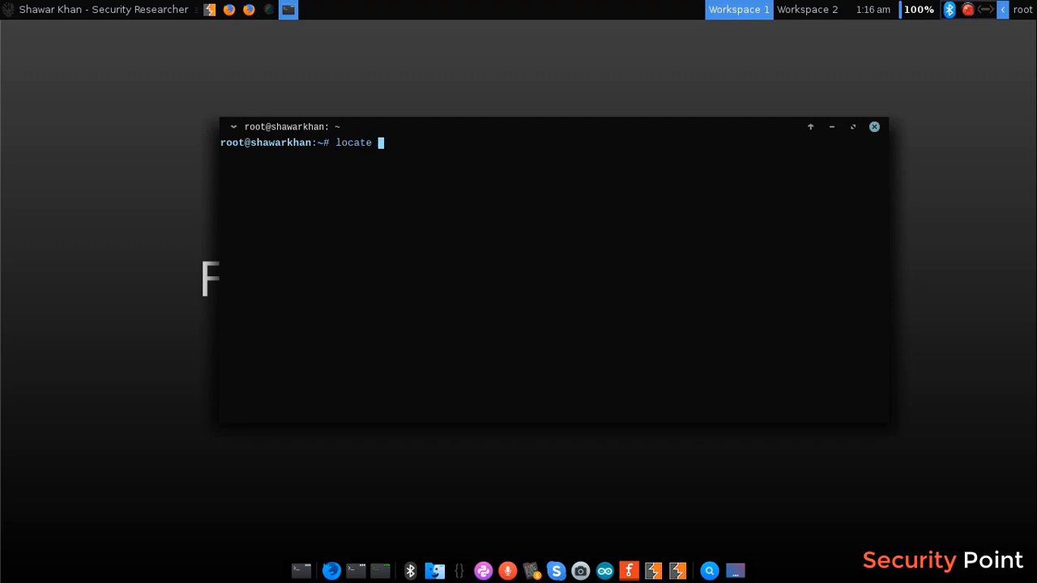
{"action": "type", "text": ".nse | grep 'http-enum"}
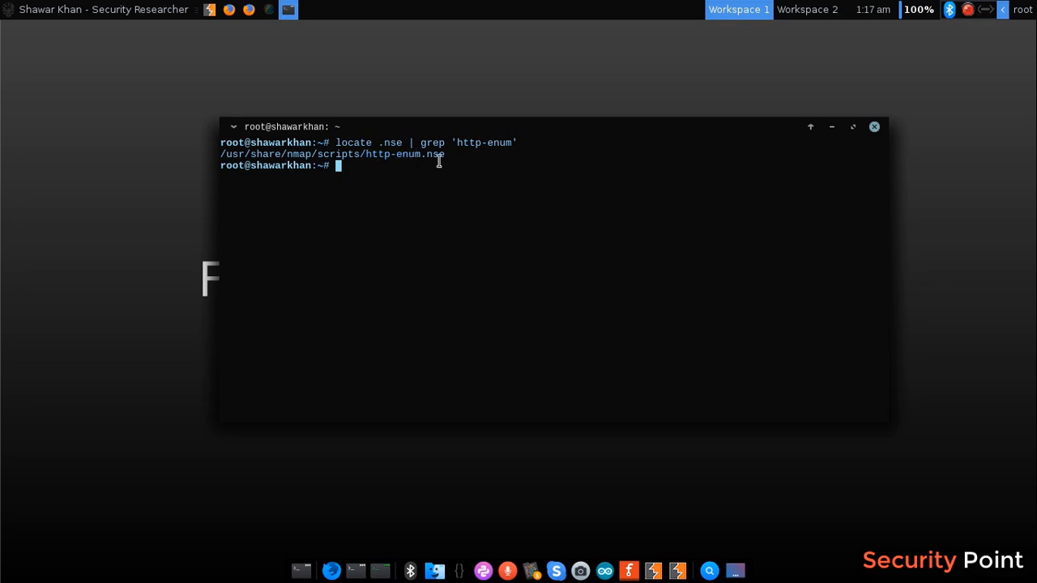
Step: Open /usr/share/nmap/scripts/http-enum.nse in nano
{"action": "type", "text": "nano /usr/share/na"}
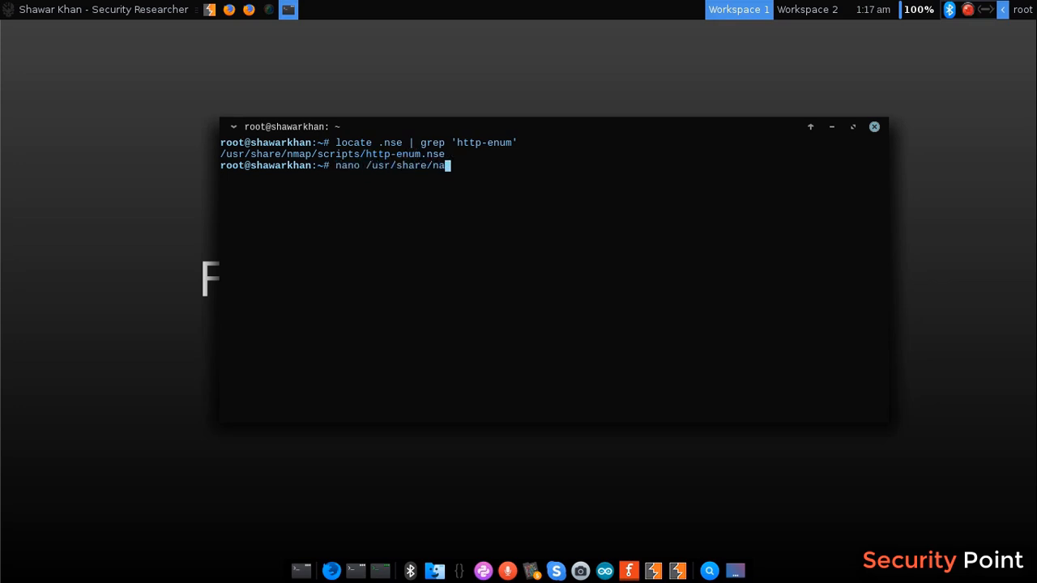
{"action": "type", "text": "map/"}
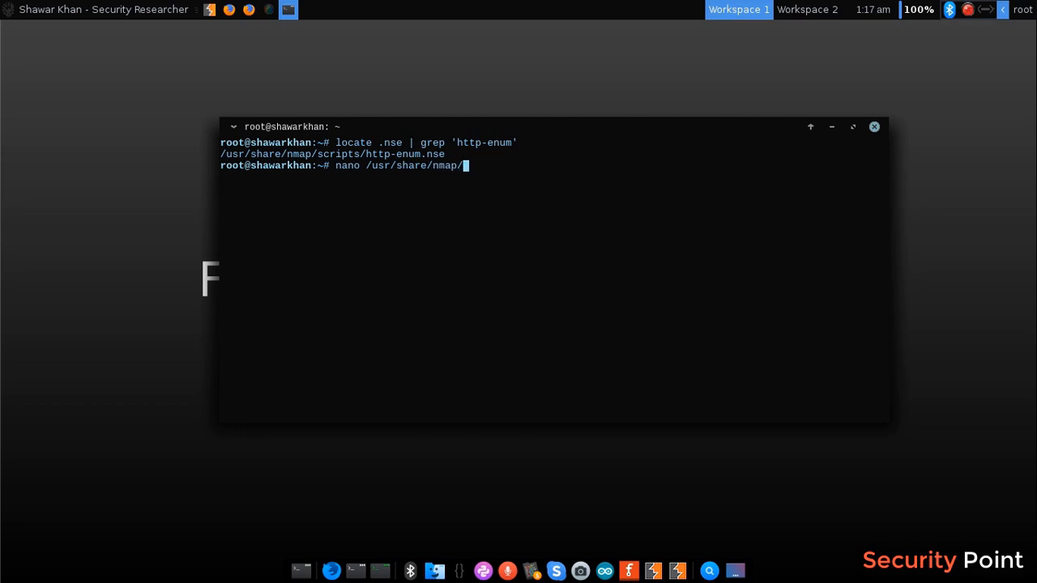
{"action": "type", "text": "scripts/http"}
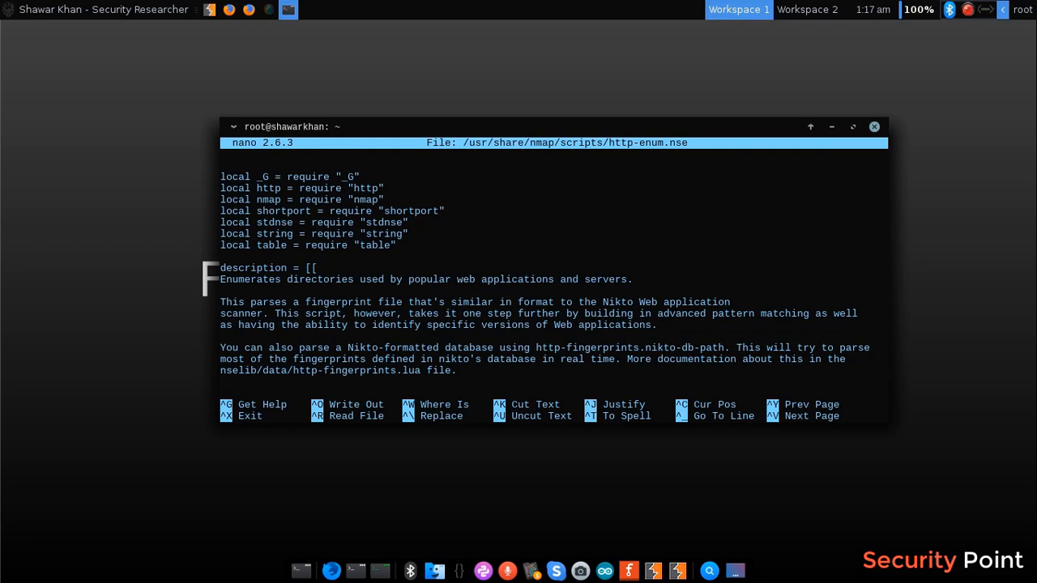
{"action": "scroll", "scroll_direction": "down", "scroll_amount": 3}
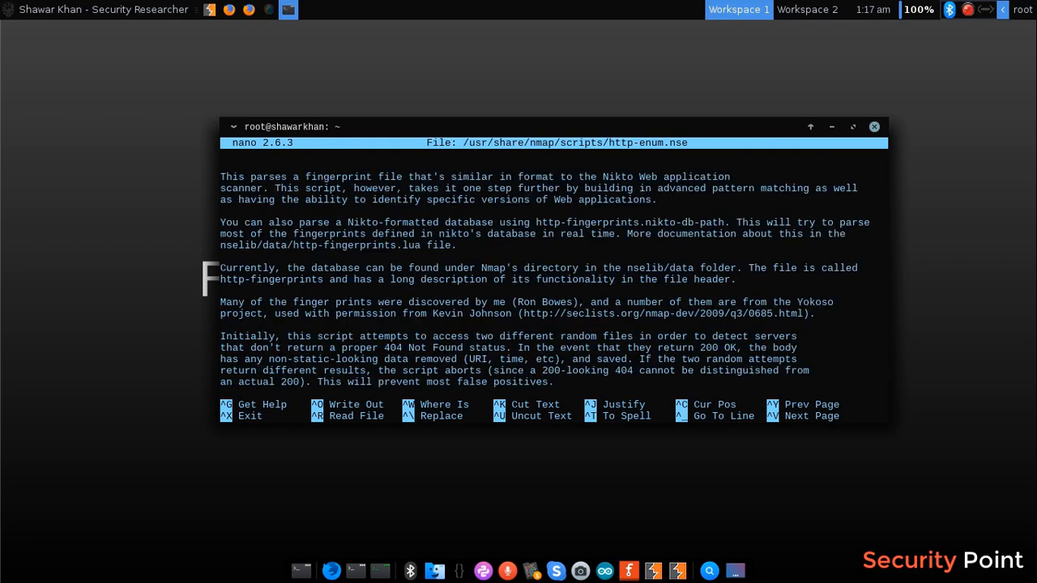
{"action": "scroll", "scroll_direction": "down", "scroll_amount": 3}
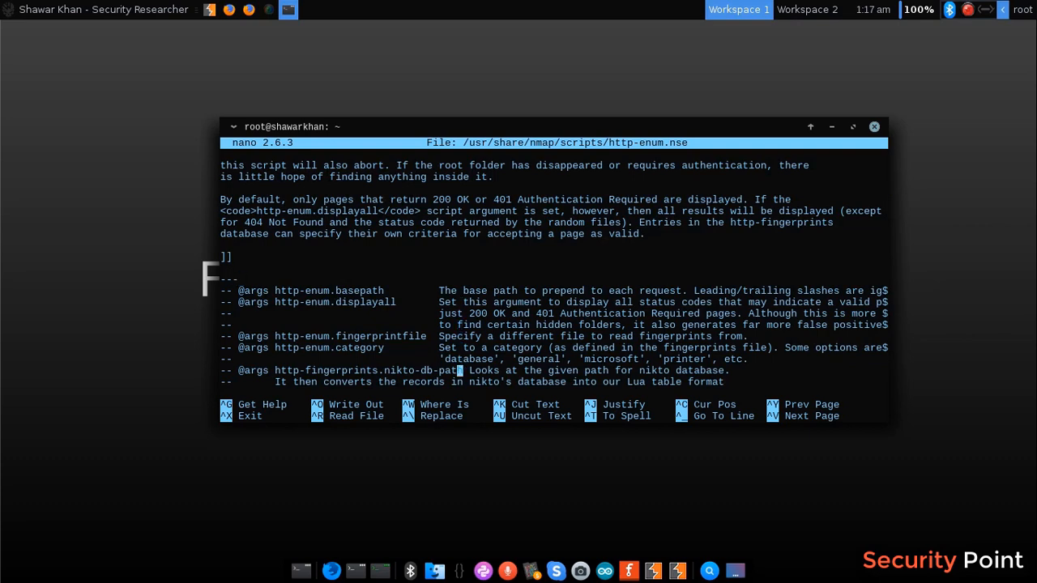
{"action": "scroll", "scroll_direction": "down", "scroll_amount": 3}
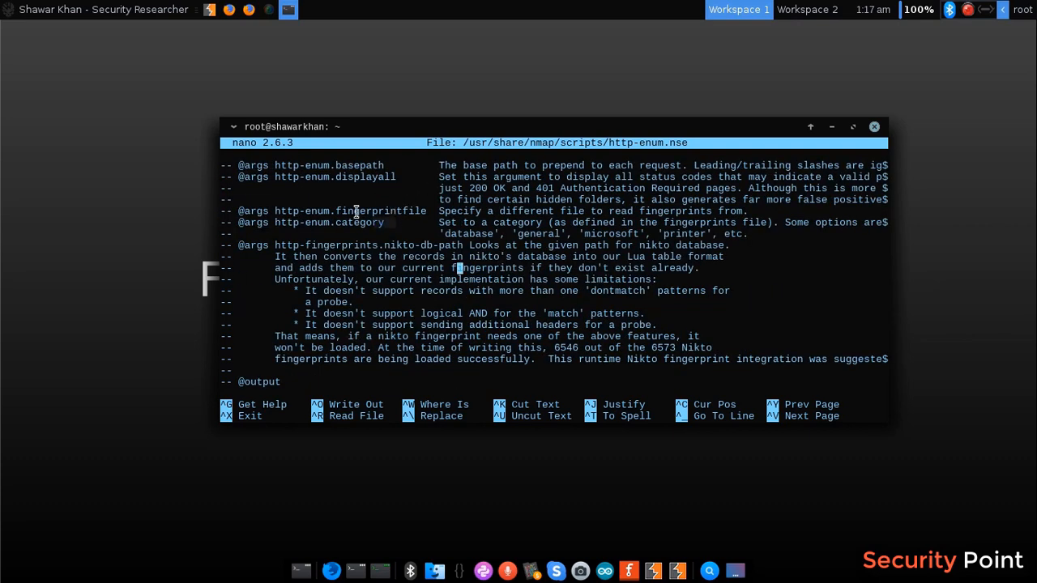
{"action": "scroll", "scroll_direction": "down", "scroll_amount": 3}
{"action": "type", "text": "service apache2 start"}
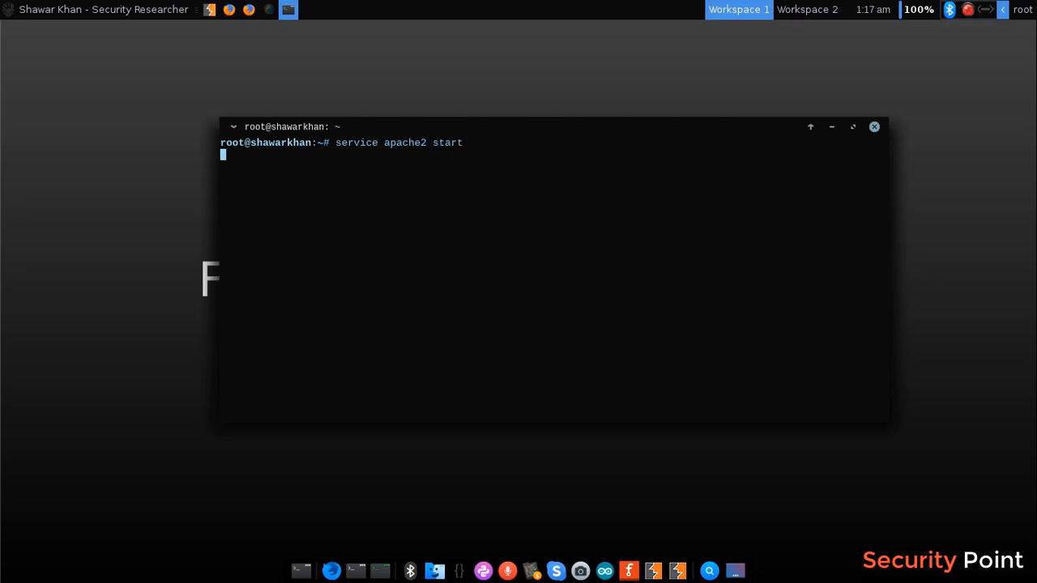
Step: Clear the terminal and reposition its window
{"action": "type", "text": "clear"}
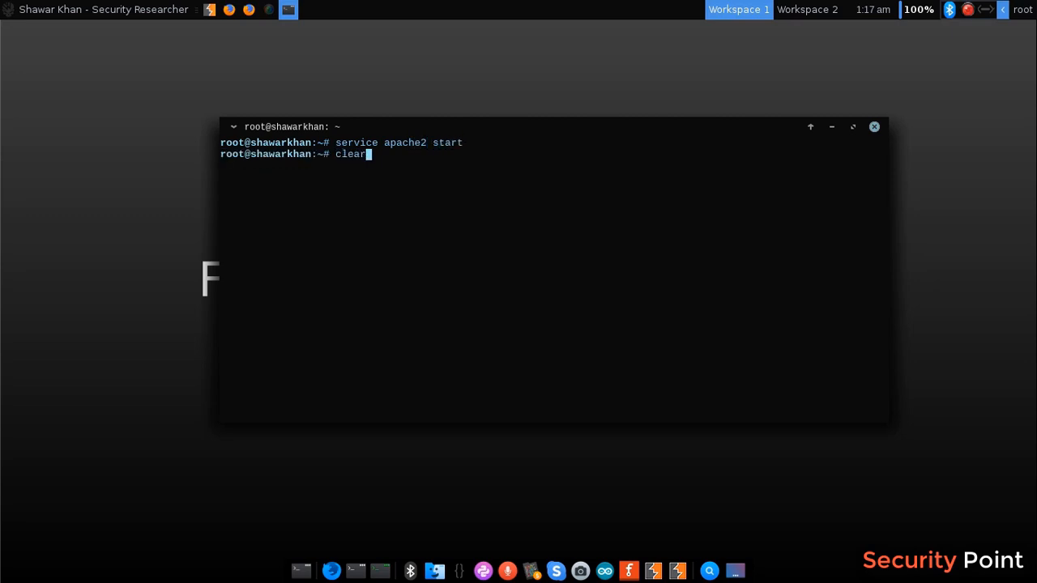
{"action": "key", "text": "Return"}
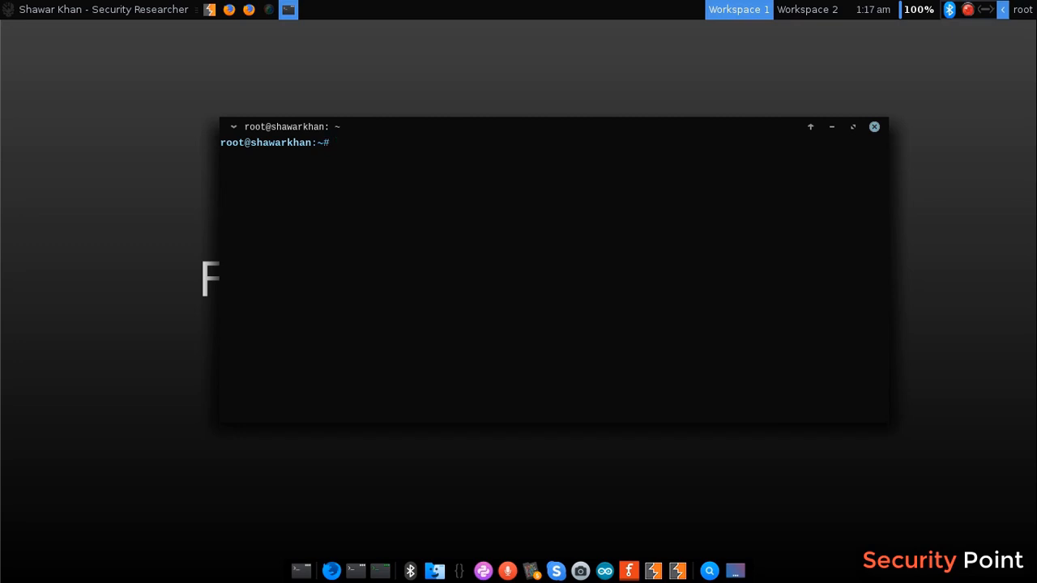
{"action": "left_click_drag", "start_coordinate": [554, 127], "coordinate": [537, 159]}
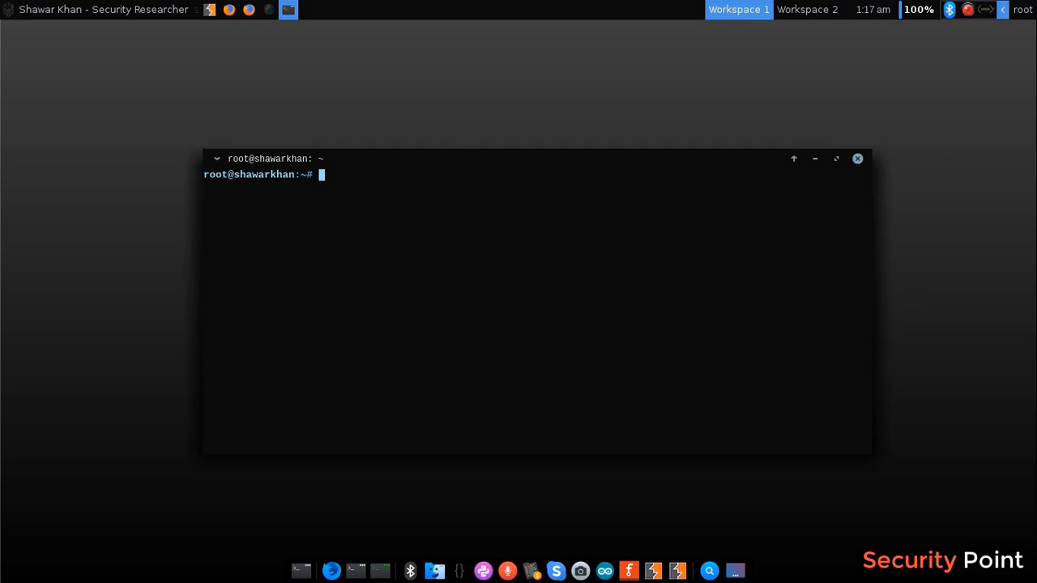
Step: Compose nmap --script=http-enum shawartestlab.com -p 80,443 at the prompt
{"action": "type", "text": "nmap"}
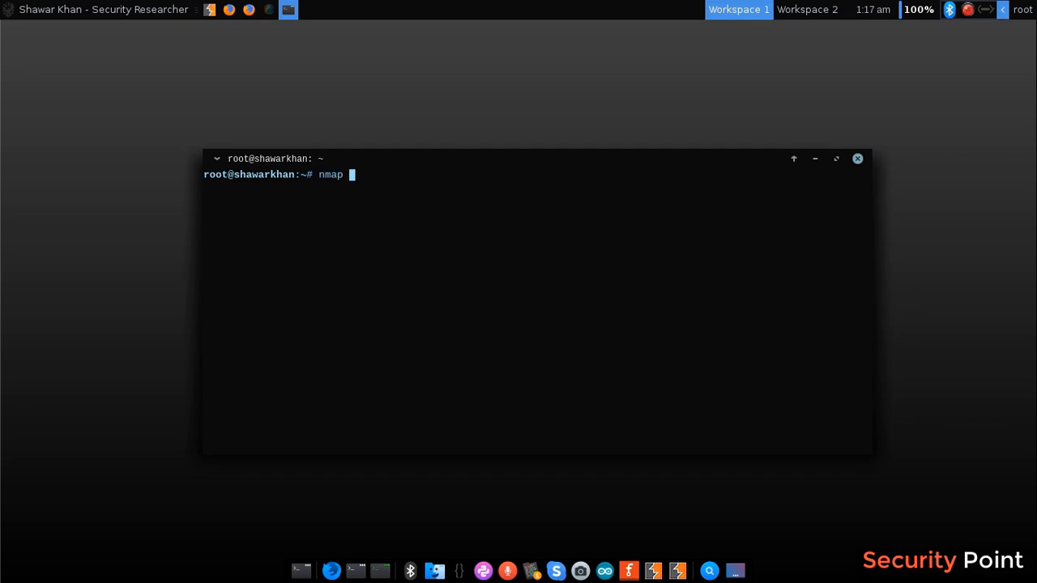
{"action": "type", "text": "--script=http-enum"}
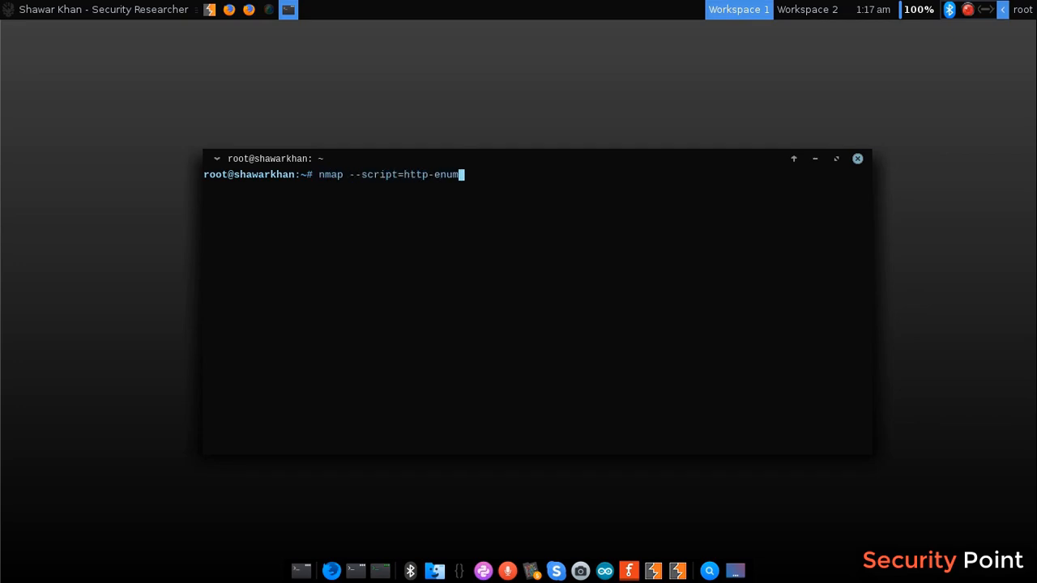
{"action": "key", "text": "space"}
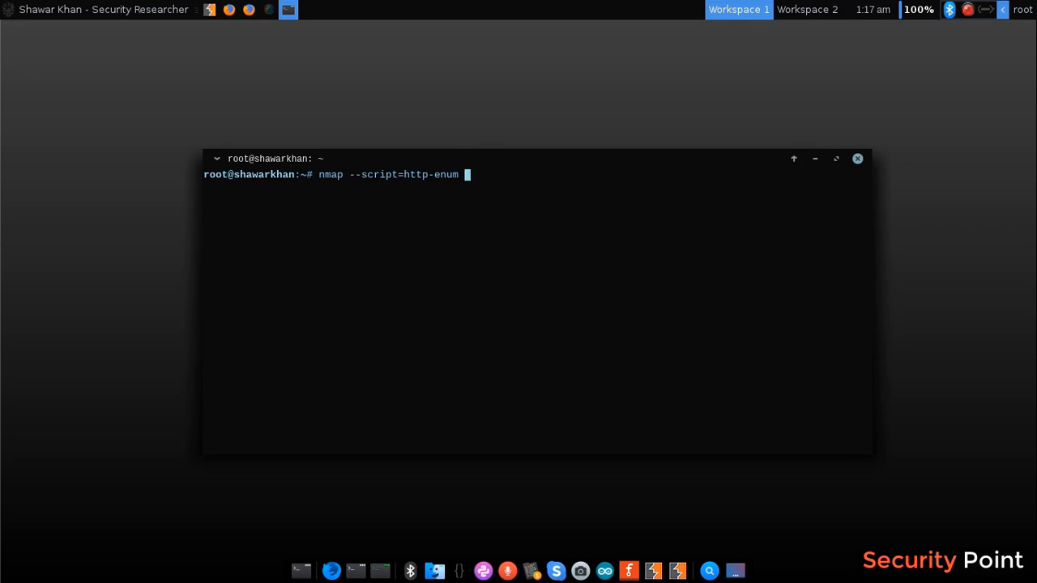
{"action": "type", "text": "shawar"}
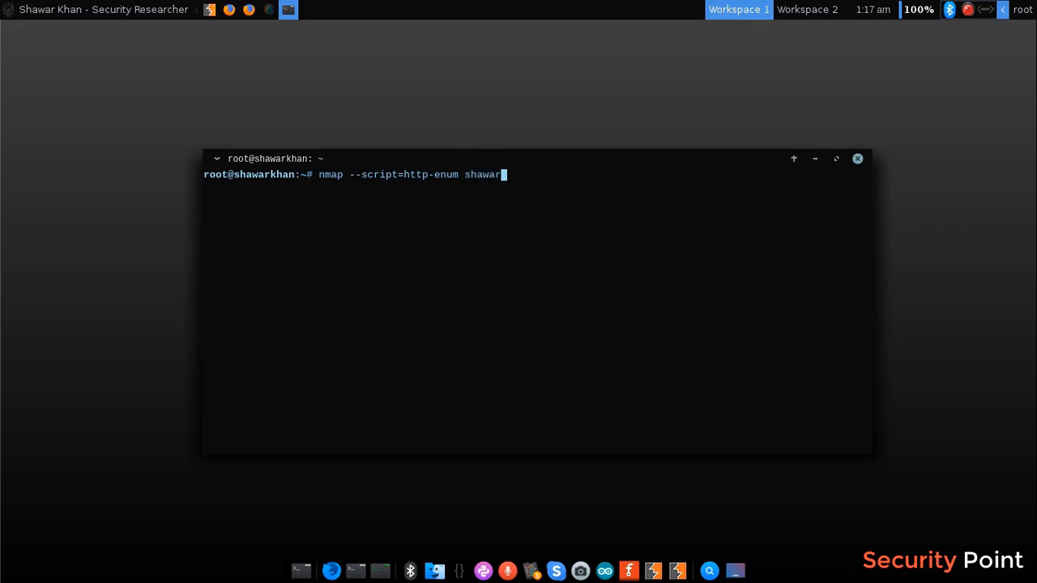
{"action": "type", "text": "testlab.com"}
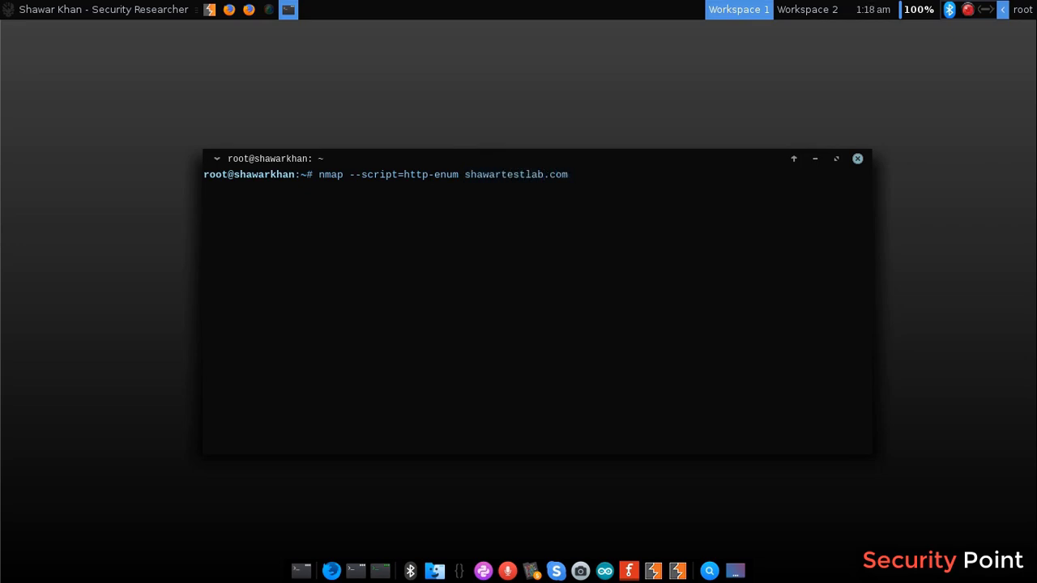
{"action": "type", "text": "-p 80"}
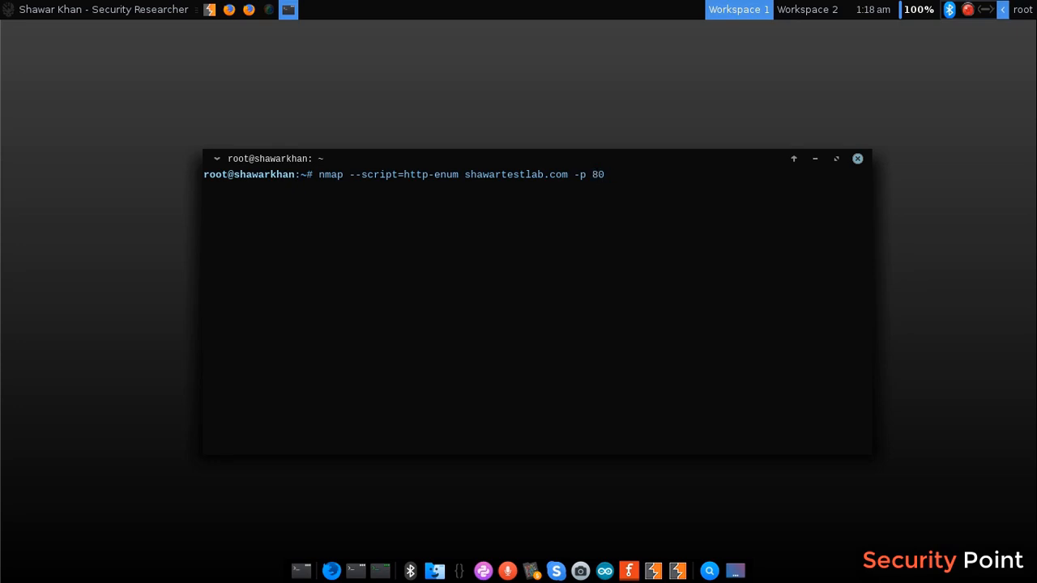
{"action": "type", "text": ",443"}
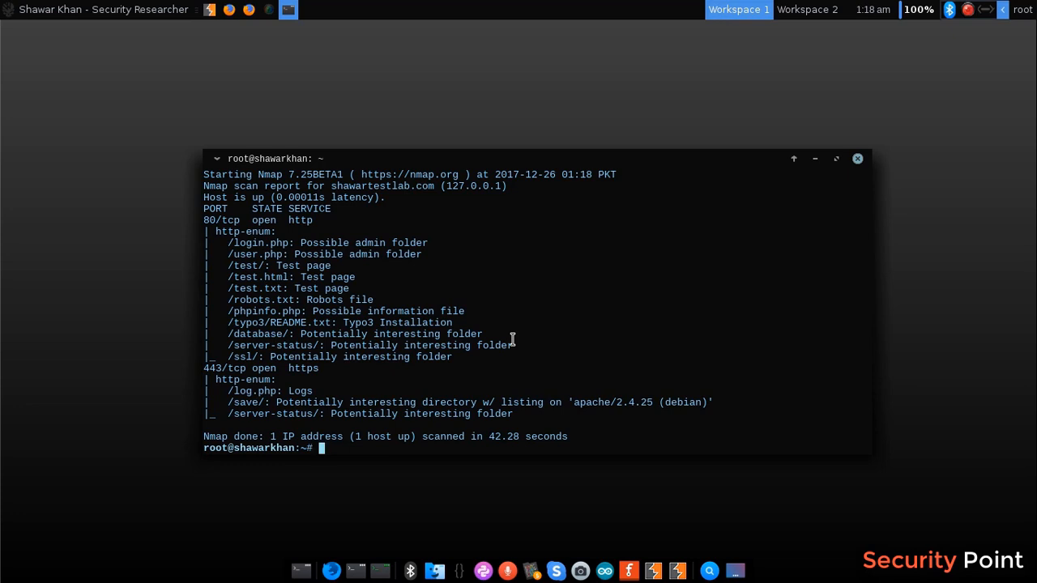
{"action": "mouse_move", "coordinate": [501, 406]}
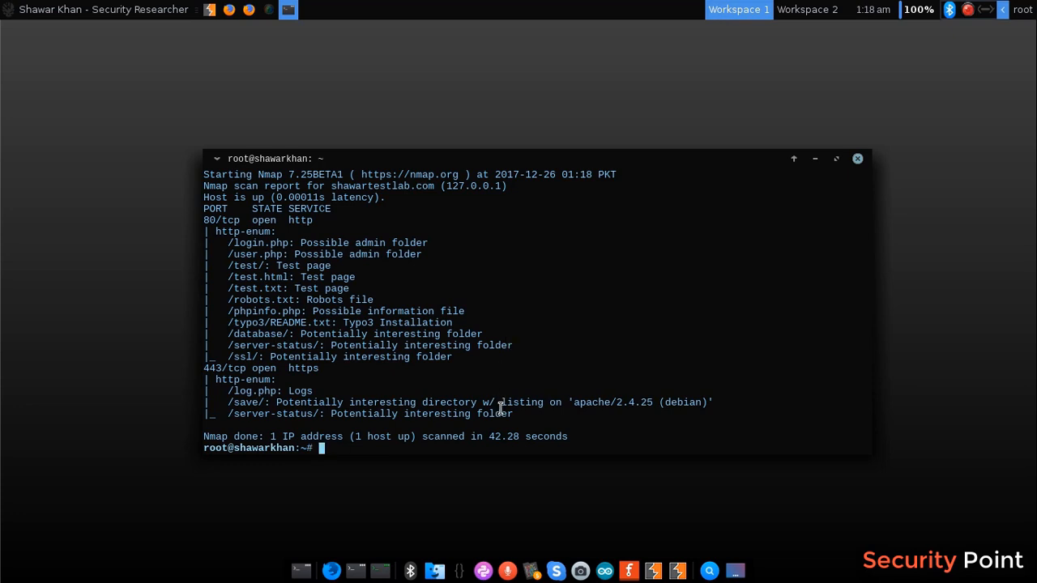
{"action": "mouse_move", "coordinate": [214, 220]}
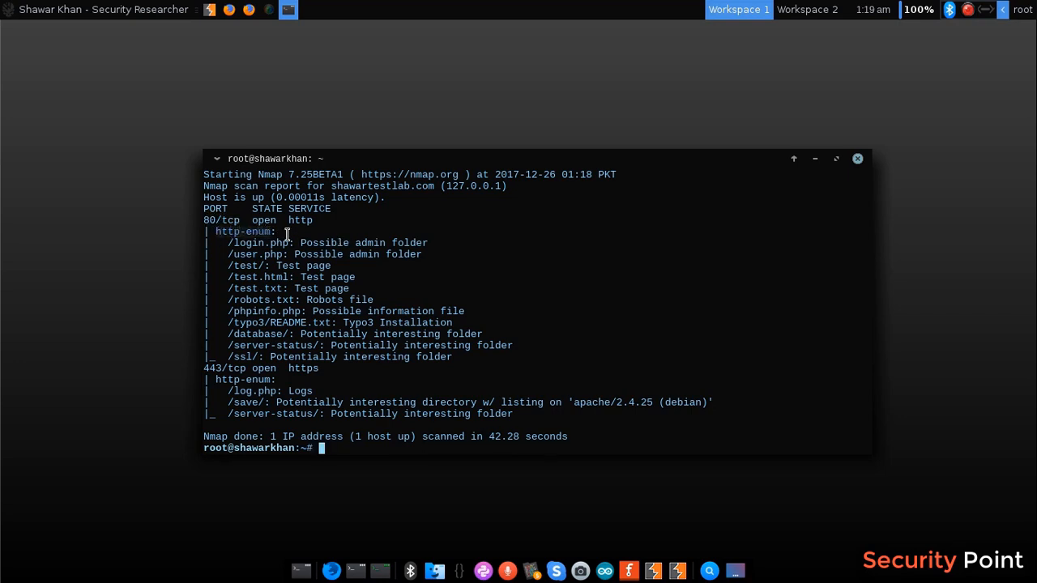
{"action": "mouse_move", "coordinate": [218, 235]}
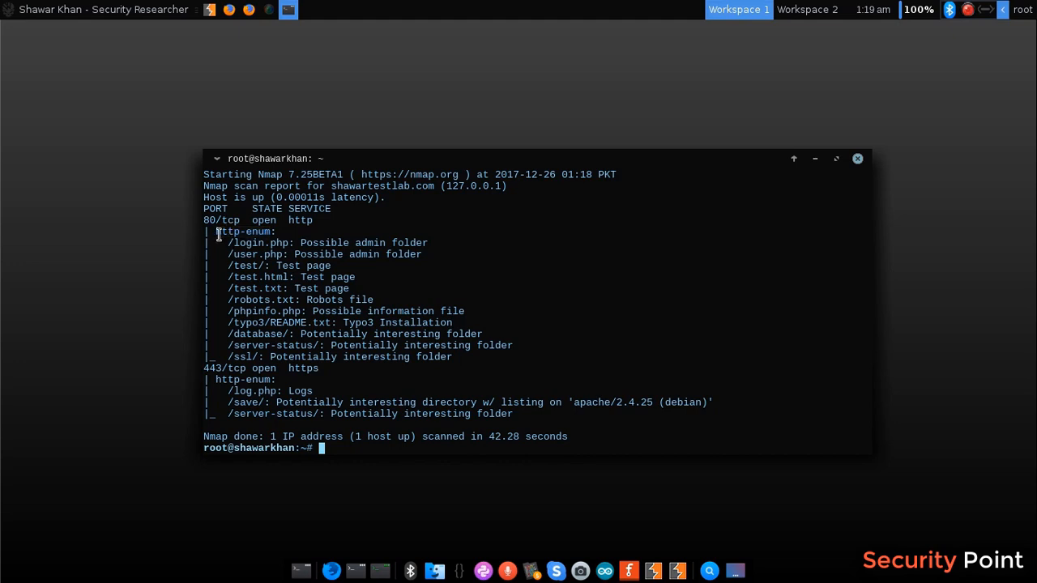
{"action": "mouse_move", "coordinate": [275, 247]}
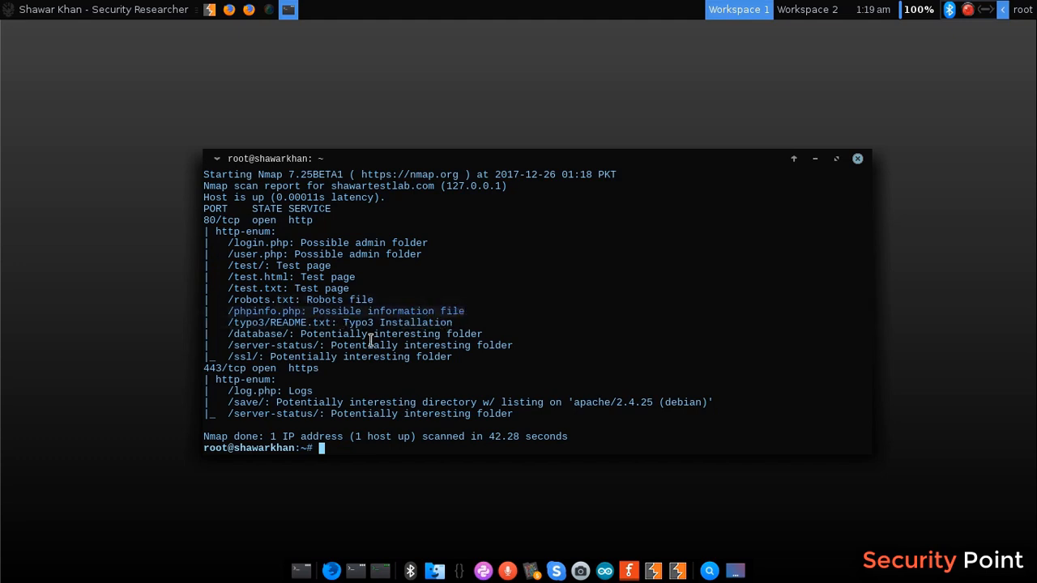
{"action": "left_click_drag", "start_coordinate": [230, 323], "coordinate": [324, 368]}
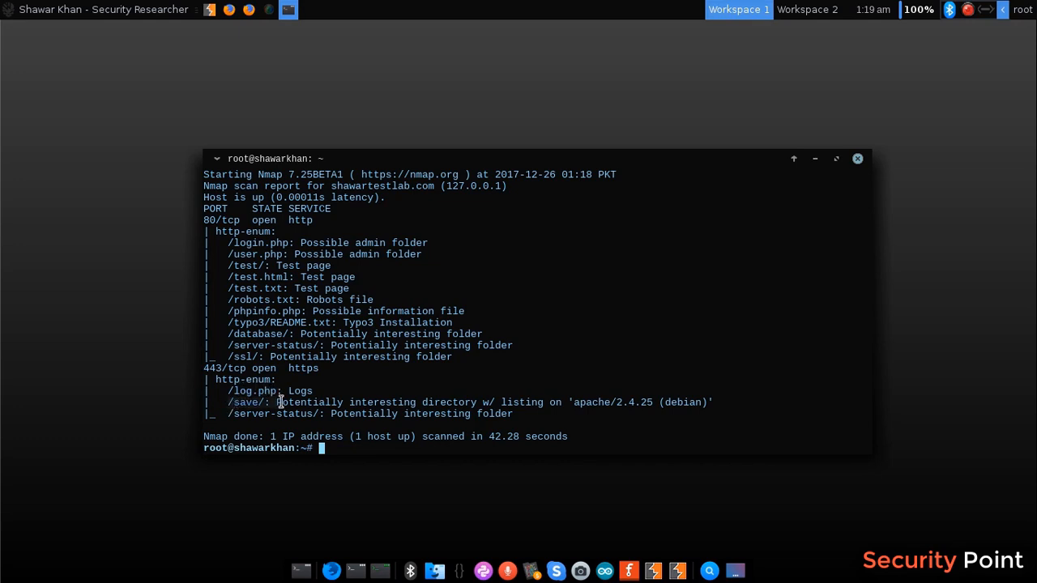
{"action": "mouse_move", "coordinate": [366, 402]}
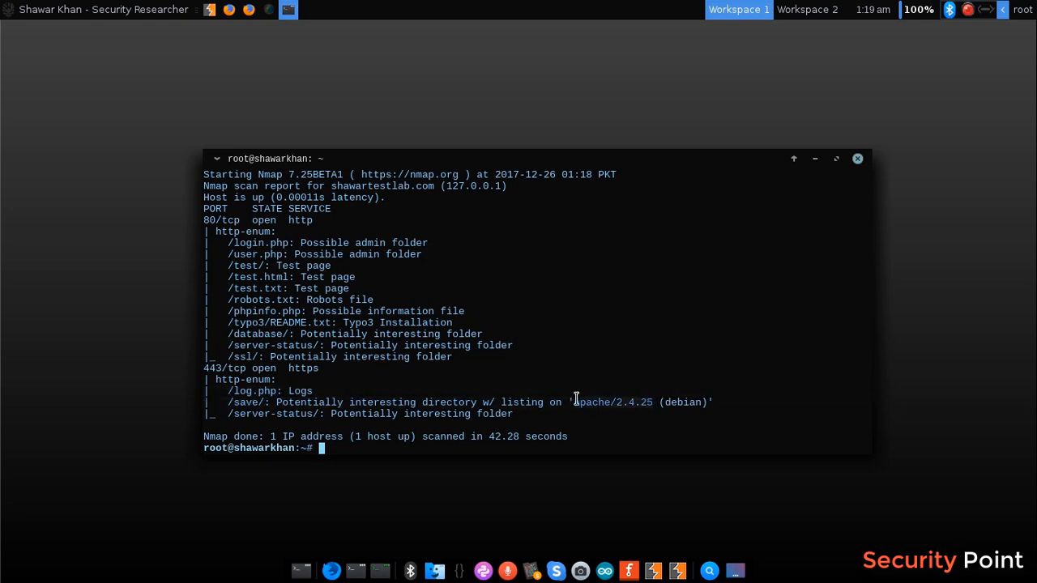
{"action": "mouse_move", "coordinate": [624, 413]}
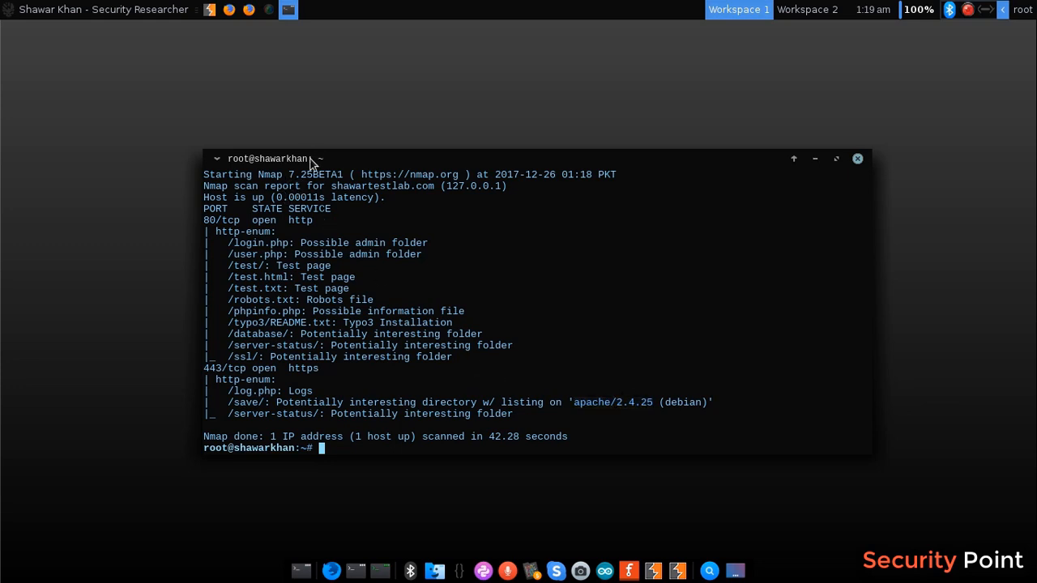
{"action": "mouse_move", "coordinate": [342, 162]}
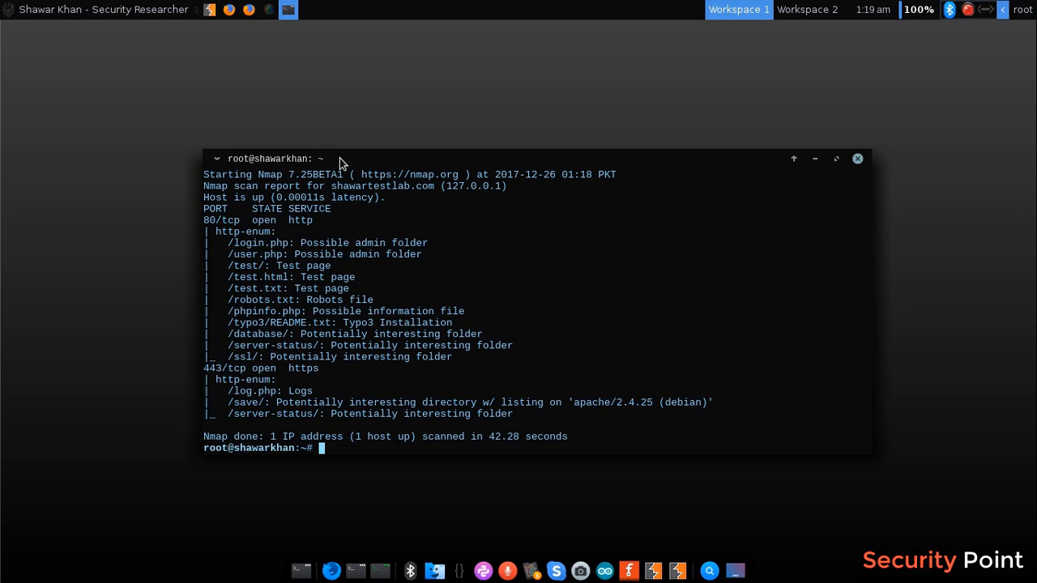
{"action": "mouse_move", "coordinate": [360, 387]}
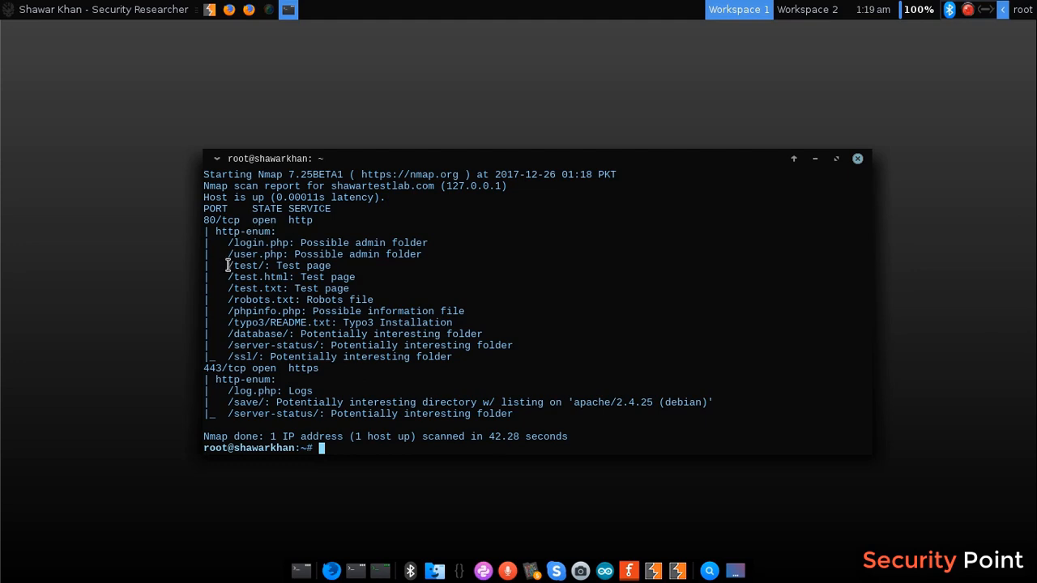
Step: Rerun the http-enum scan with --script-args http-enum.basepath='test'
{"action": "type", "text": "nmap --script=http-enum shawartestlab.com -p 80,443"}
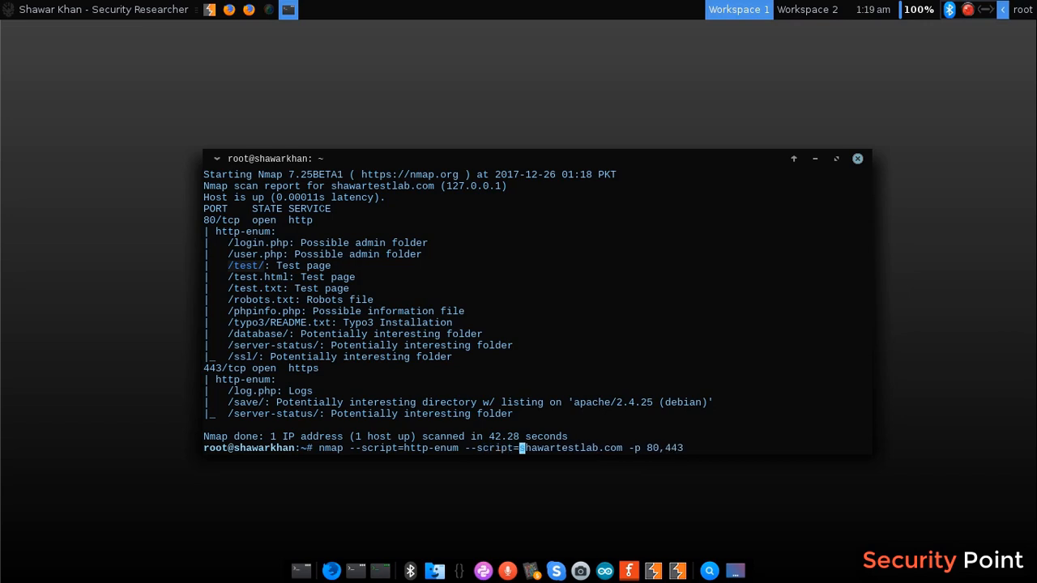
{"action": "type", "text": "a"}
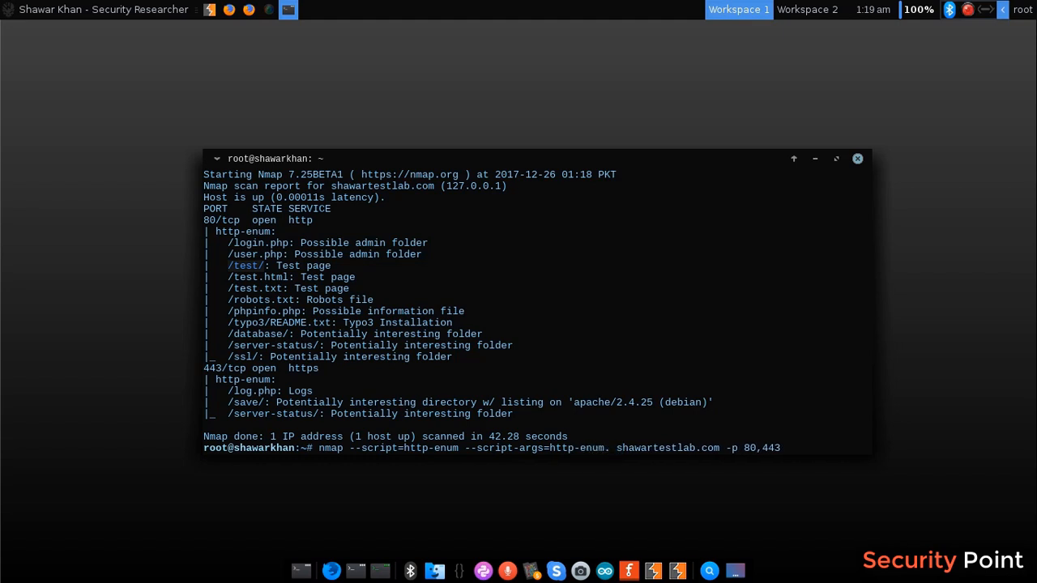
{"action": "type", "text": "basepath"}
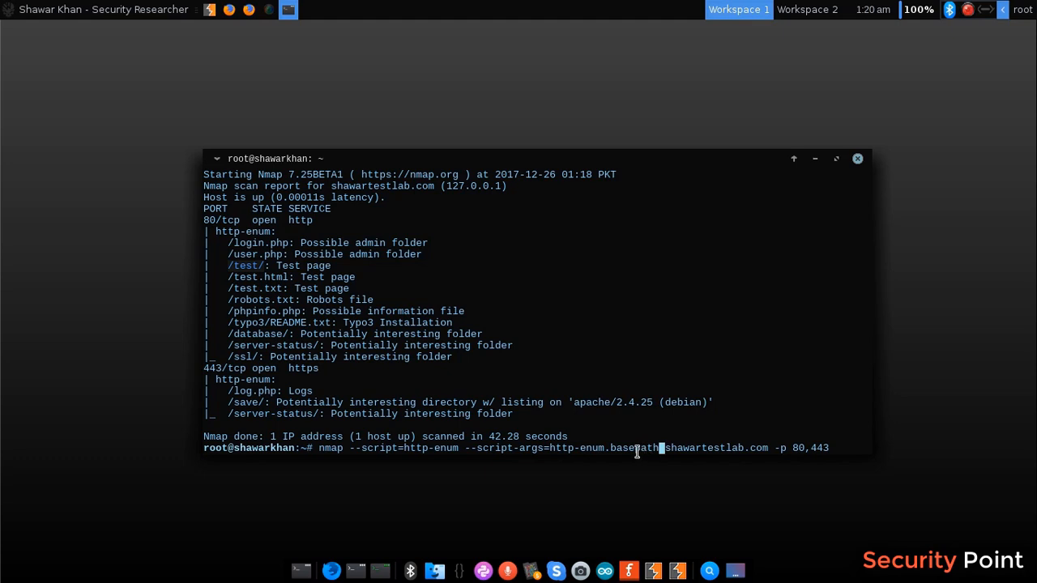
{"action": "type", "text": "='"}
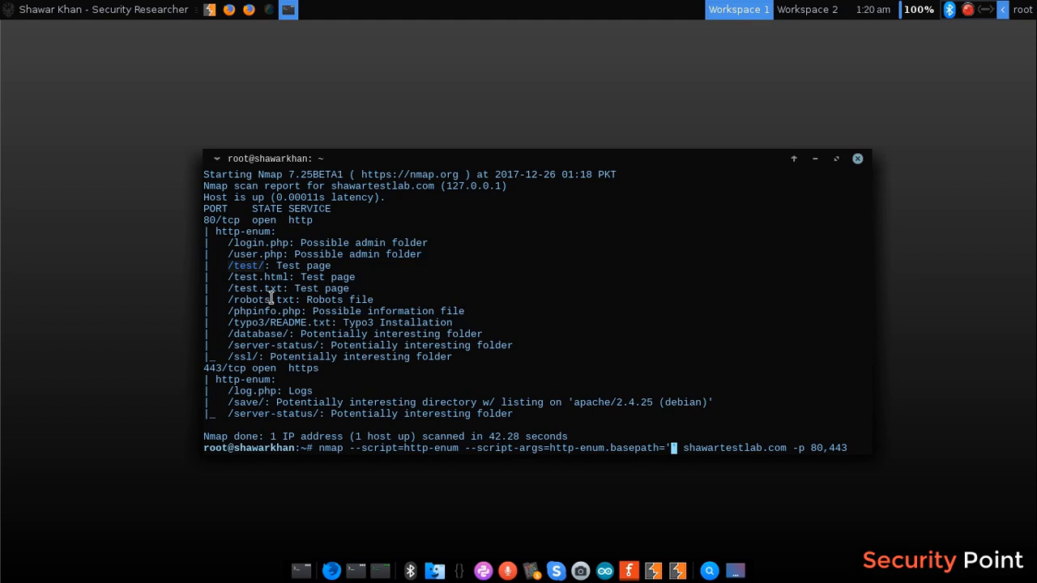
{"action": "type", "text": "test"}
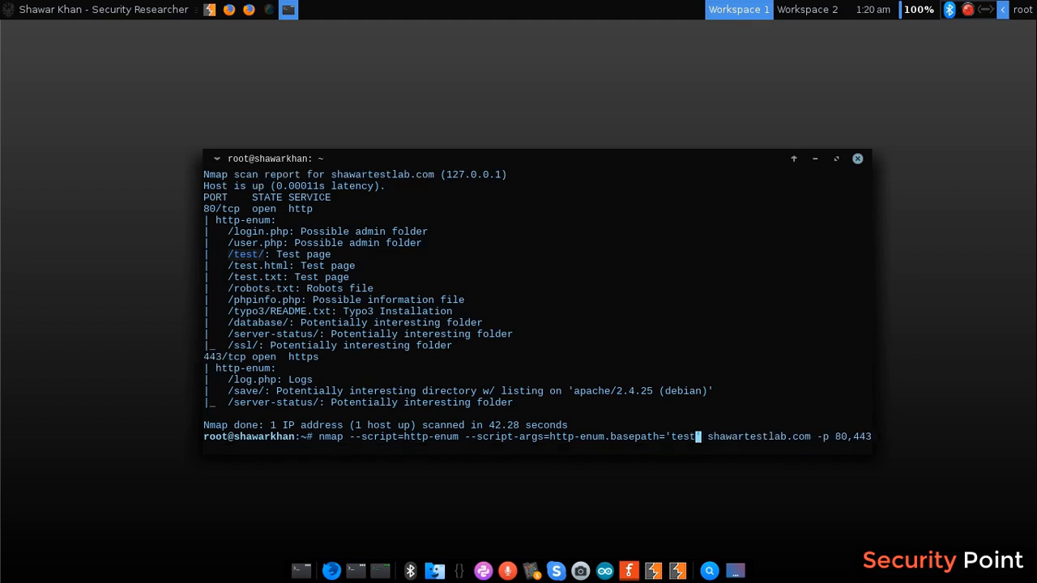
{"action": "type", "text": "/'"}
{"action": "key", "text": "Return"}
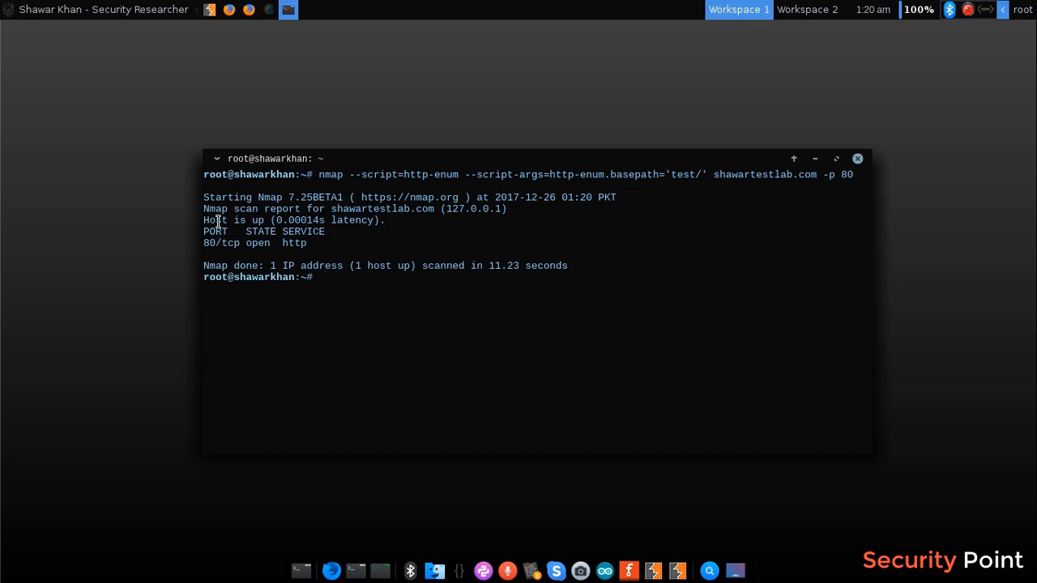
{"action": "mouse_move", "coordinate": [277, 150]}
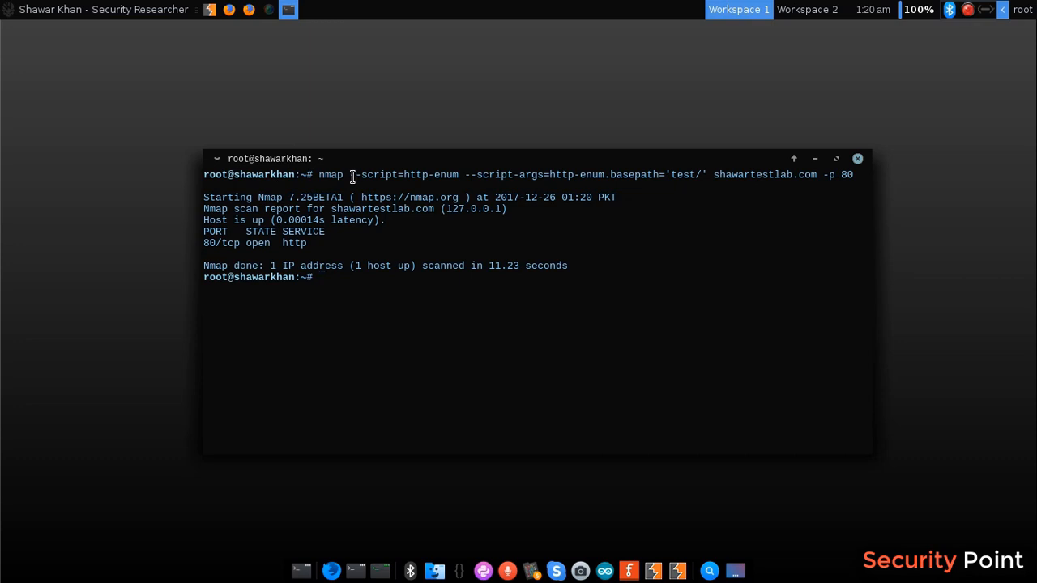
{"action": "mouse_move", "coordinate": [447, 175]}
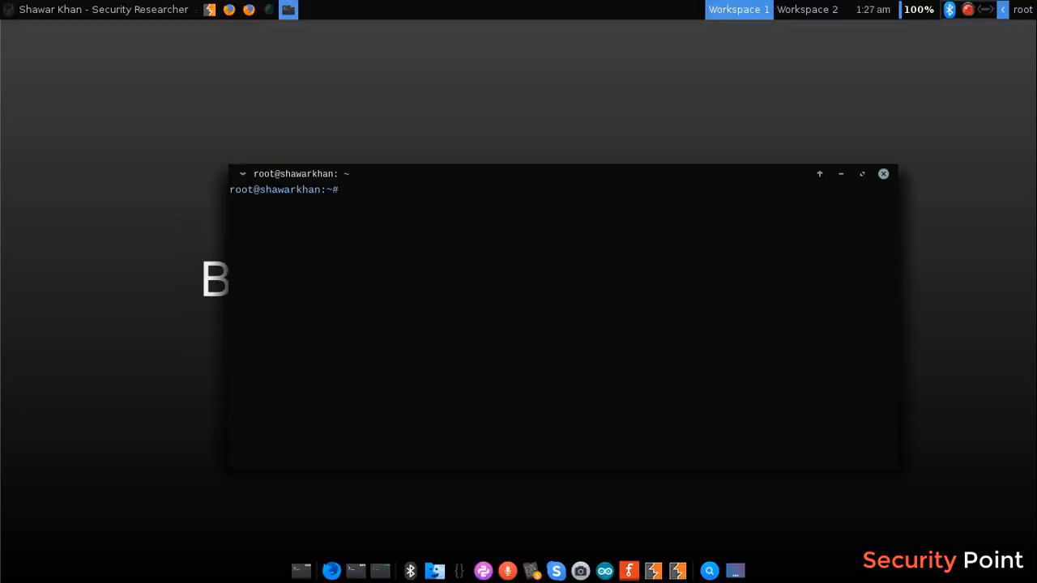
{"action": "mouse_move", "coordinate": [518, 378]}
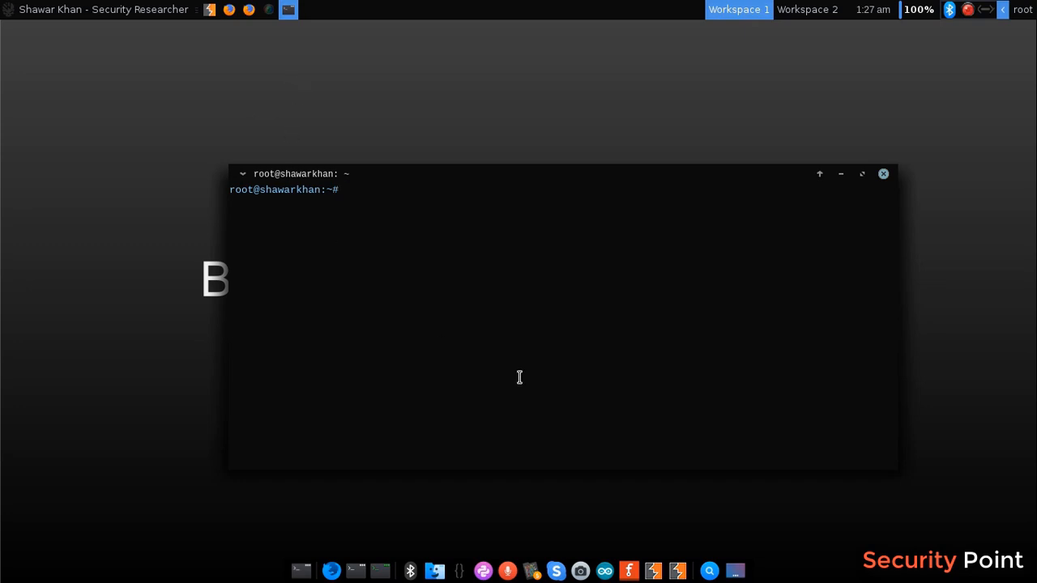
Step: Open /usr/share/nmap/scripts/banner.nse in nano
{"action": "type", "text": "nano /"}
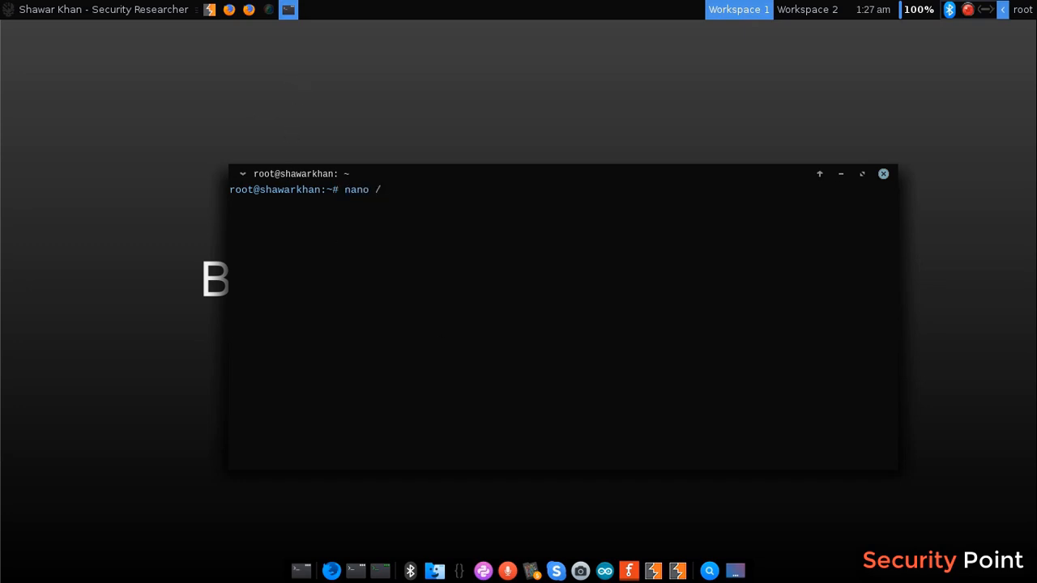
{"action": "type", "text": "usr/share/nap"}
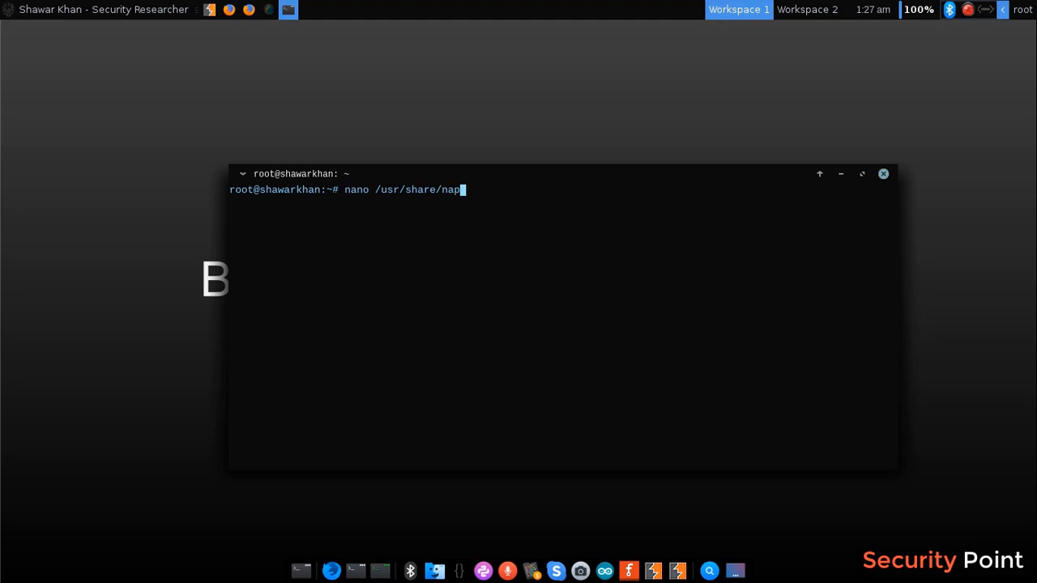
{"action": "type", "text": "map/scripts/"}
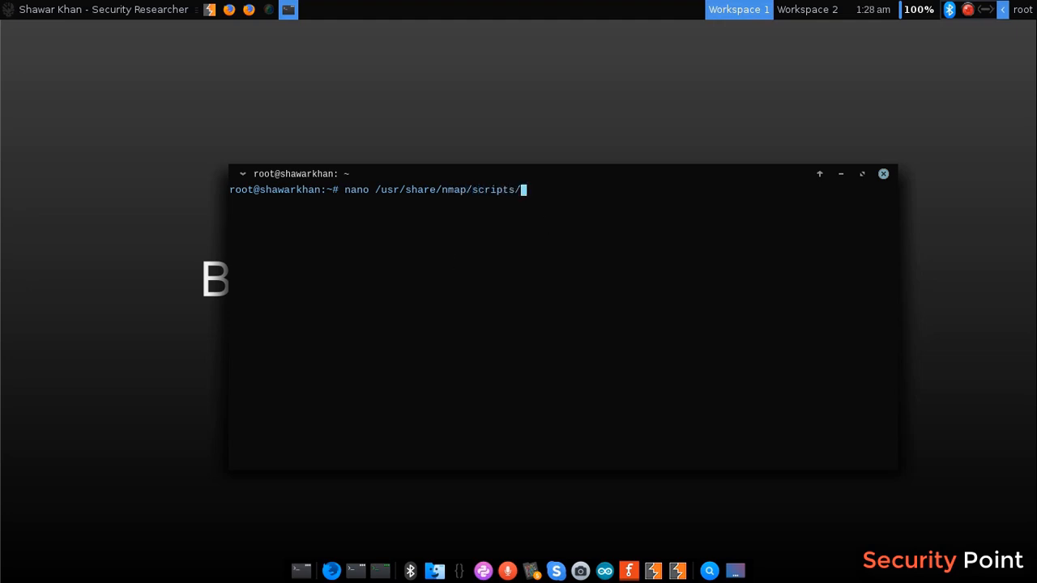
{"action": "type", "text": "banner"}
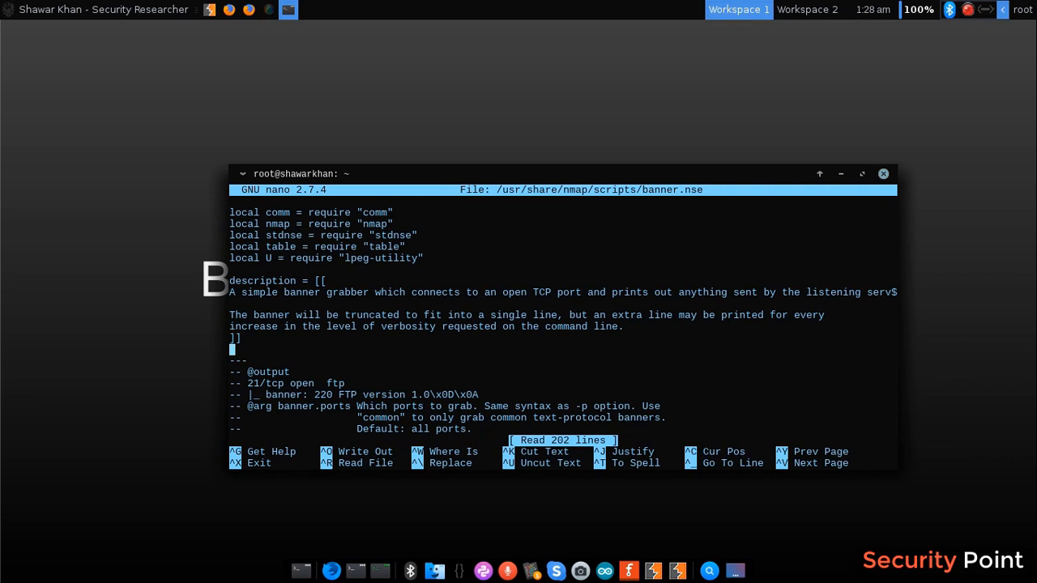
Step: Scroll through banner.nse to read its banner.ports and banner.timeout arguments
{"action": "scroll", "scroll_direction": "down", "scroll_amount": 3}
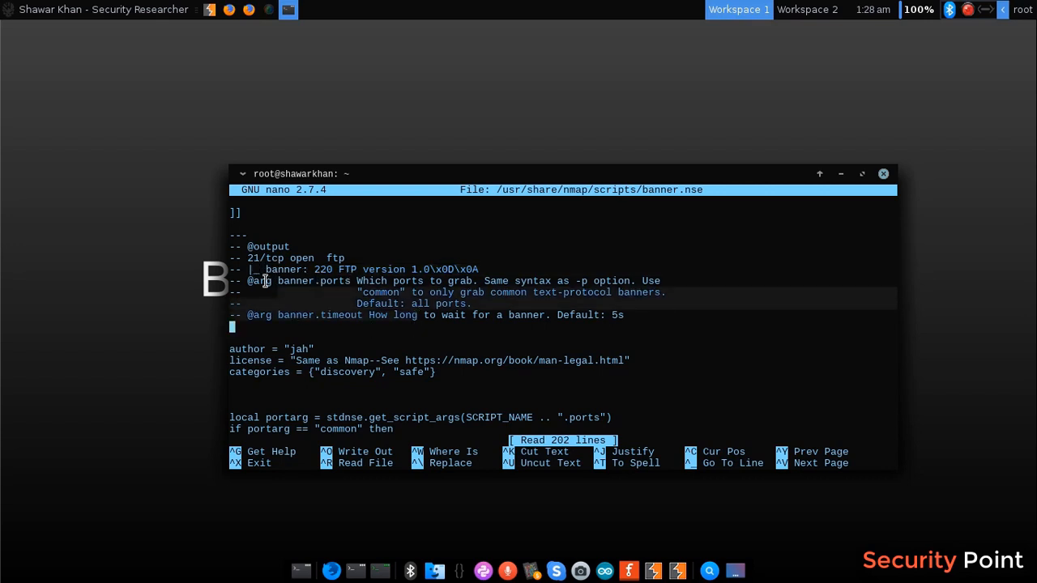
{"action": "mouse_move", "coordinate": [404, 305]}
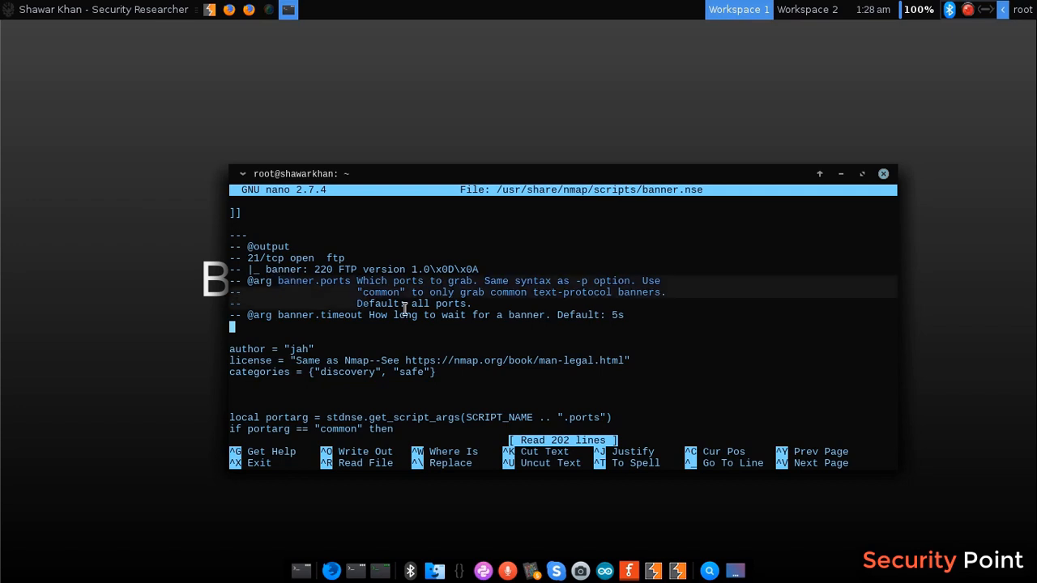
{"action": "scroll", "scroll_direction": "down", "scroll_amount": 3}
{"action": "type", "text": "na"}
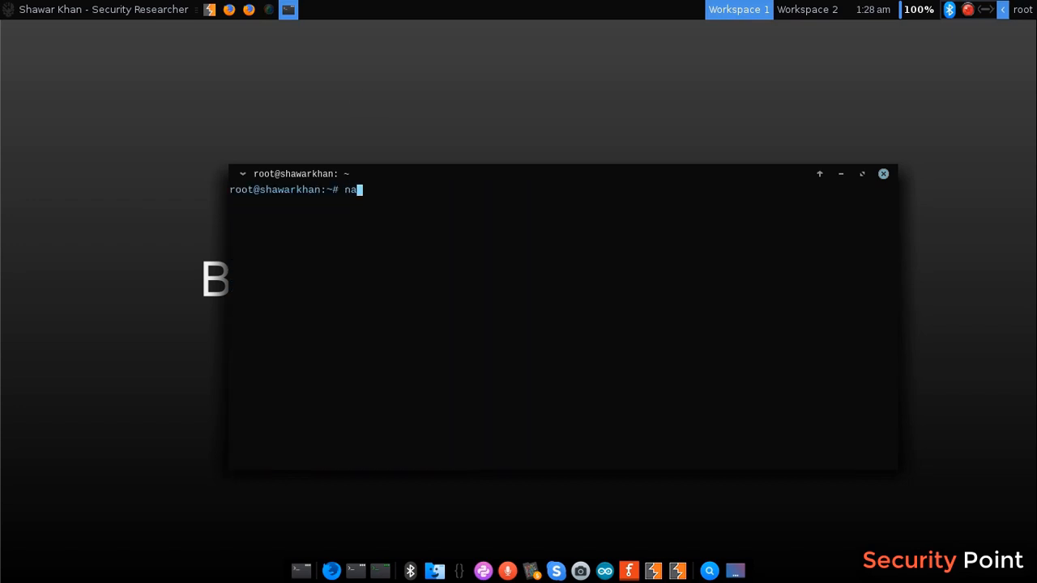
Step: Run nmap --script=banner -p 22,80 127.0.0.1 to grab the SSH banner
{"action": "type", "text": "map --"}
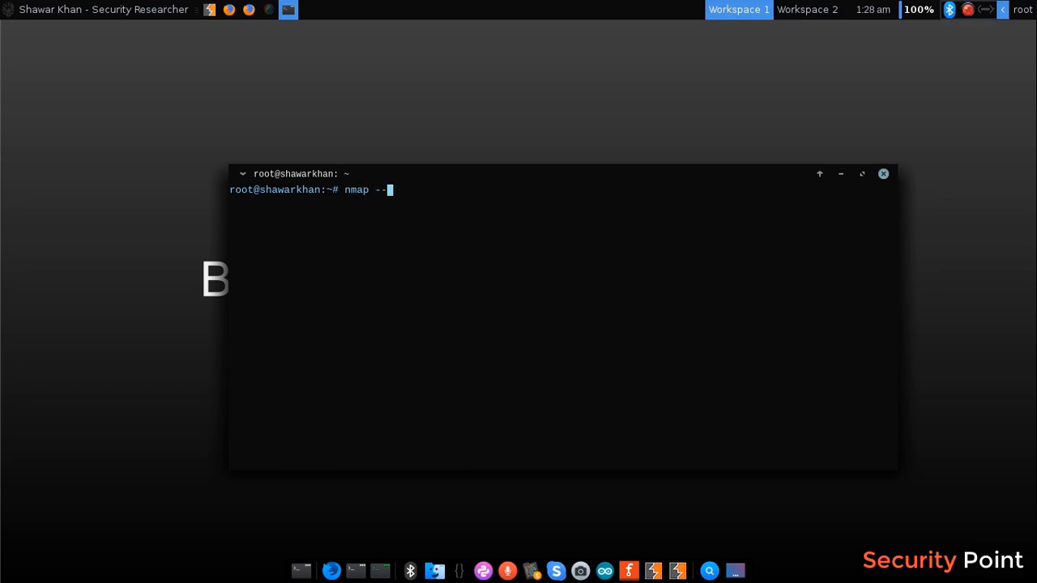
{"action": "type", "text": "script=banner -p"}
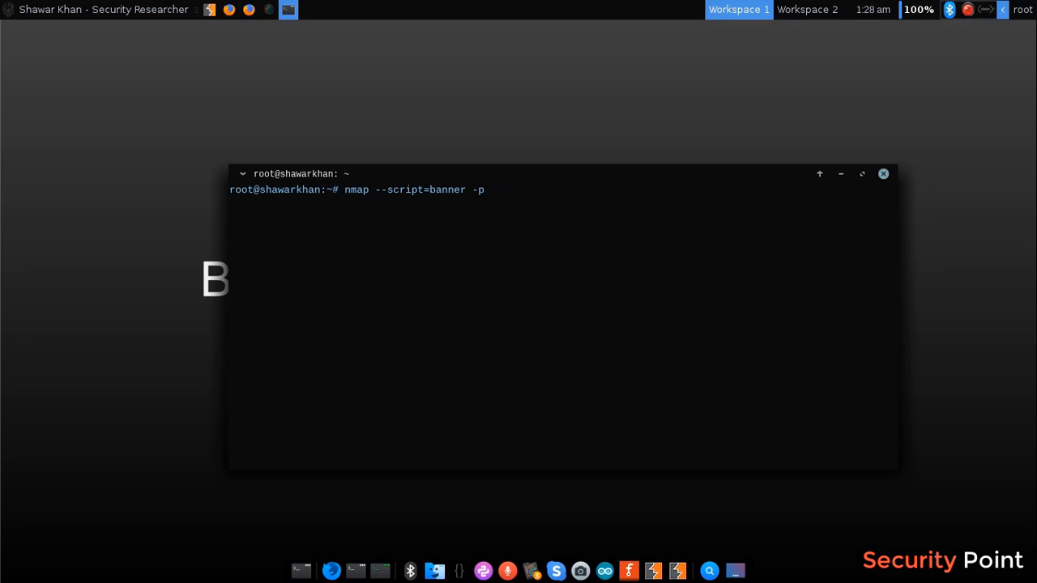
{"action": "type", "text": "22,9"}
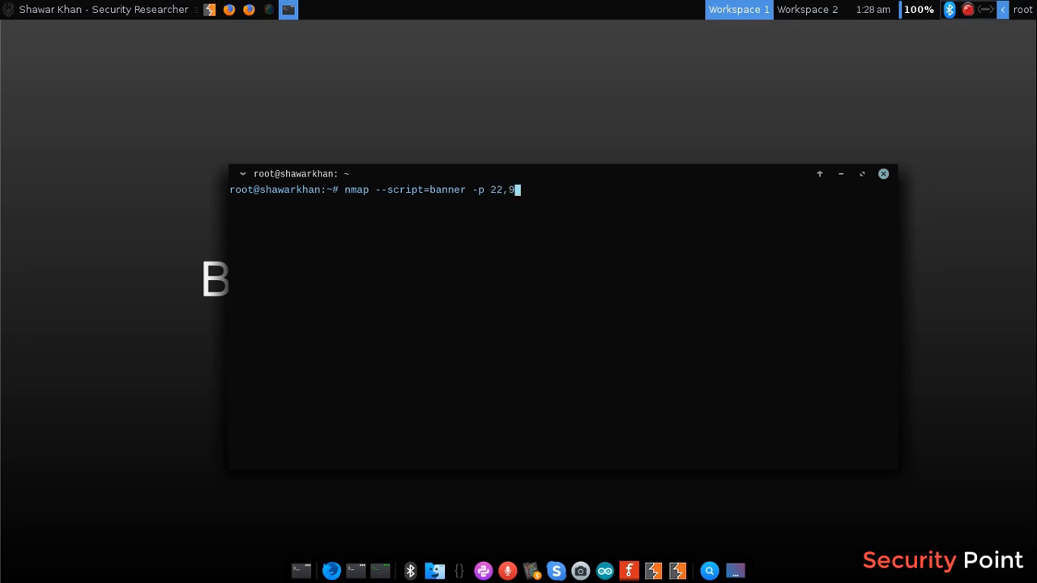
{"action": "type", "text": "0 127.0.0.1"}
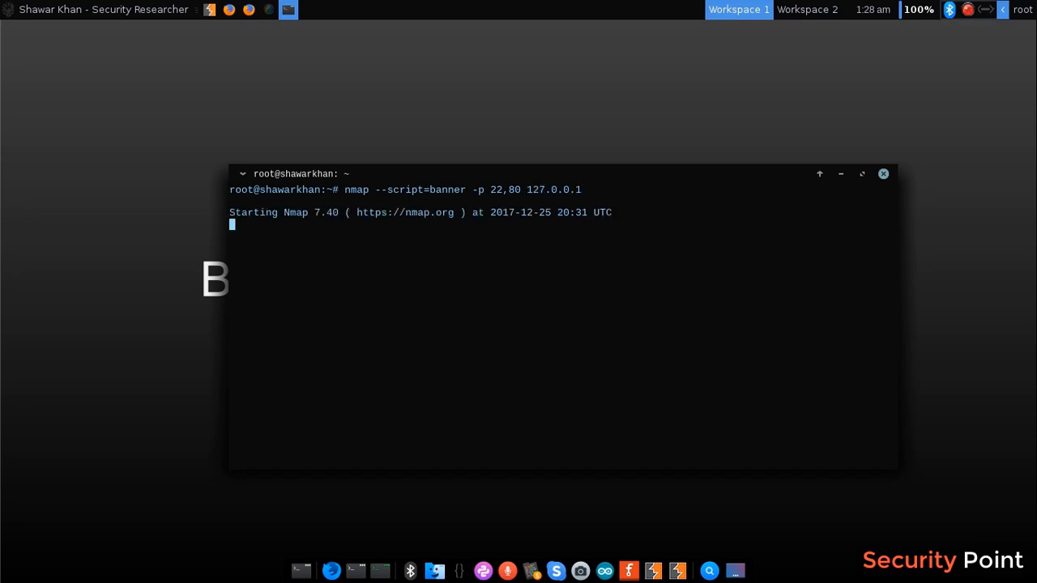
{"action": "mouse_move", "coordinate": [337, 204]}
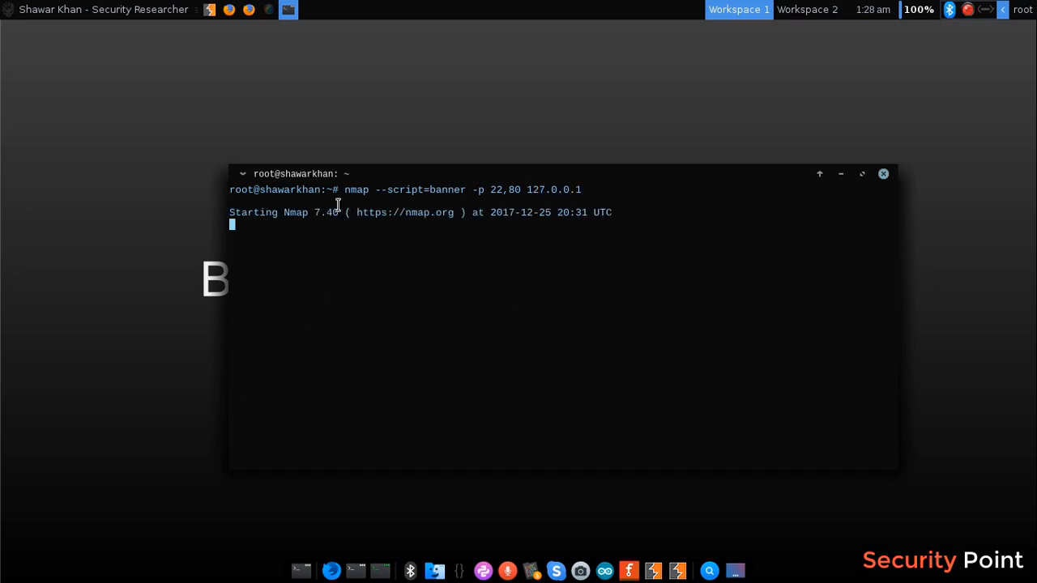
{"action": "mouse_move", "coordinate": [286, 232]}
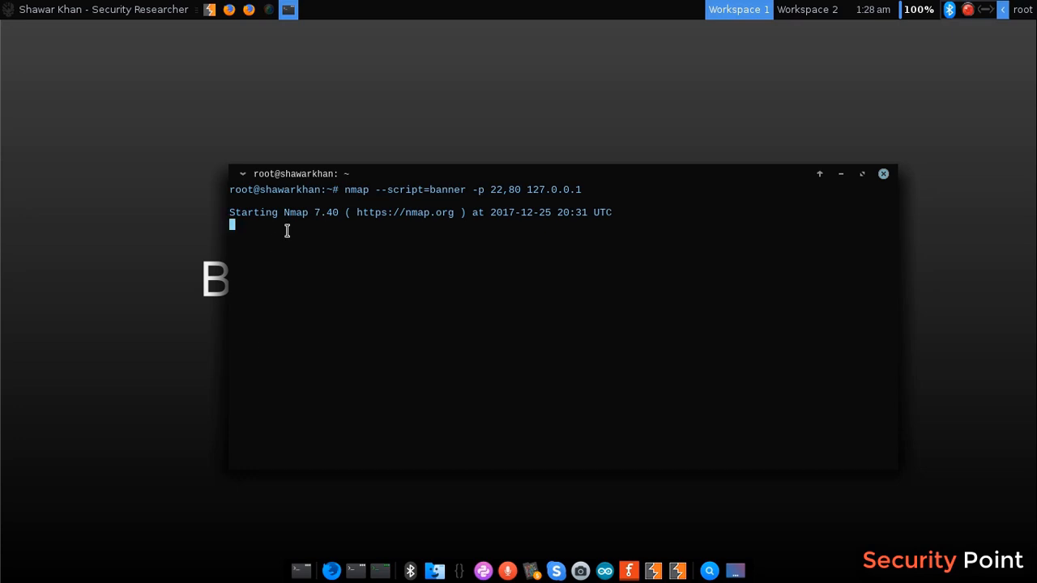
{"action": "mouse_move", "coordinate": [471, 288]}
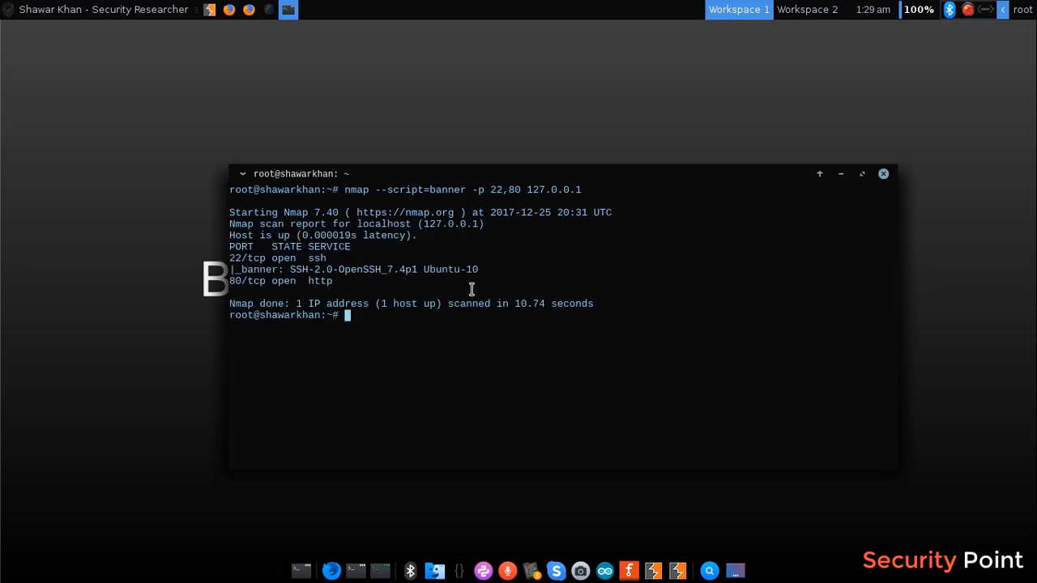
{"action": "mouse_move", "coordinate": [266, 259]}
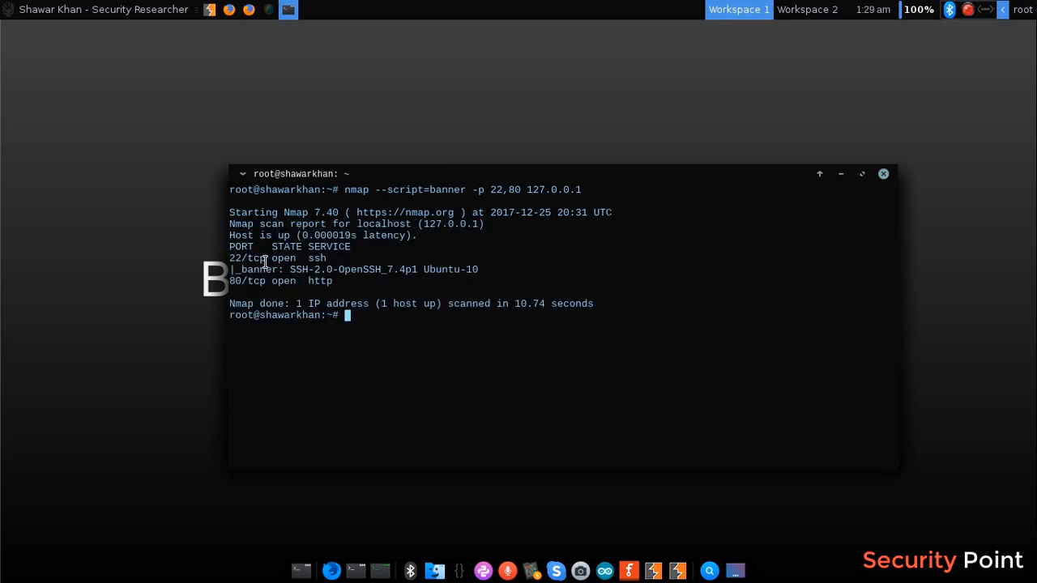
{"action": "mouse_move", "coordinate": [290, 269]}
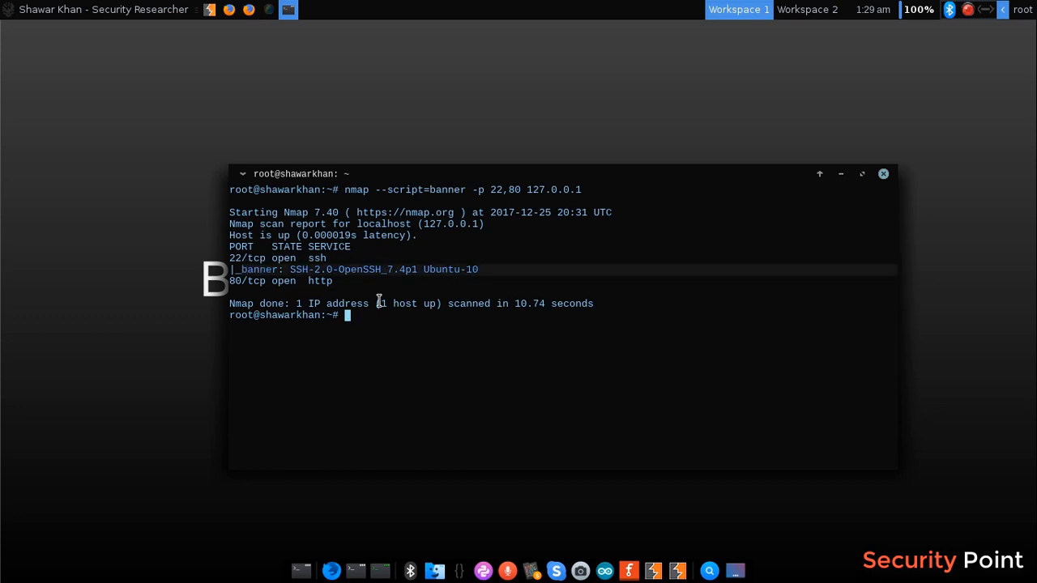
Step: Recall the banner scan command to start an all-ports banner scan
{"action": "type", "text": "nmap --script=banner -p 22,80 127.0.0.1"}
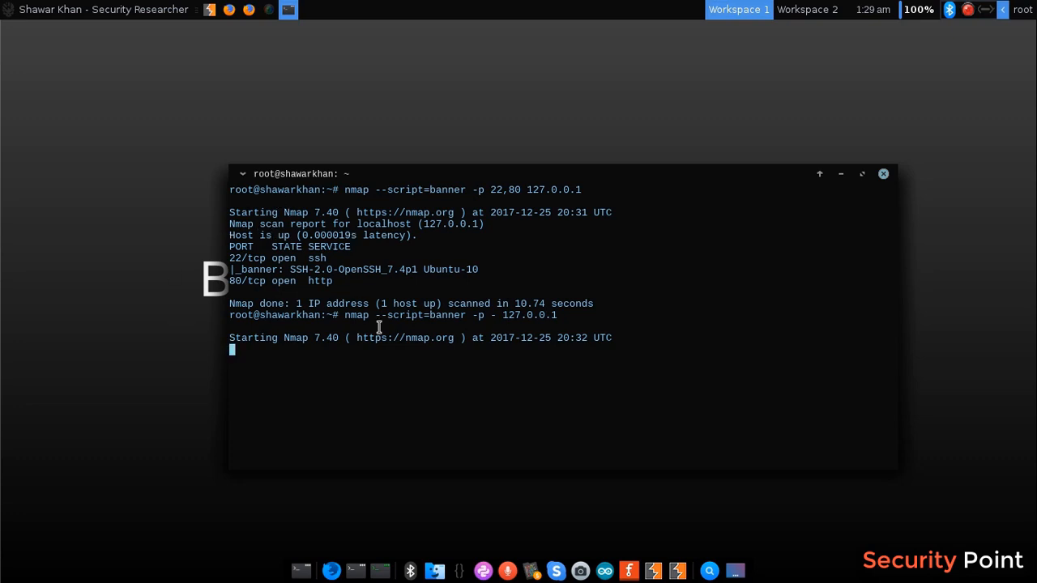
{"action": "mouse_move", "coordinate": [446, 200]}
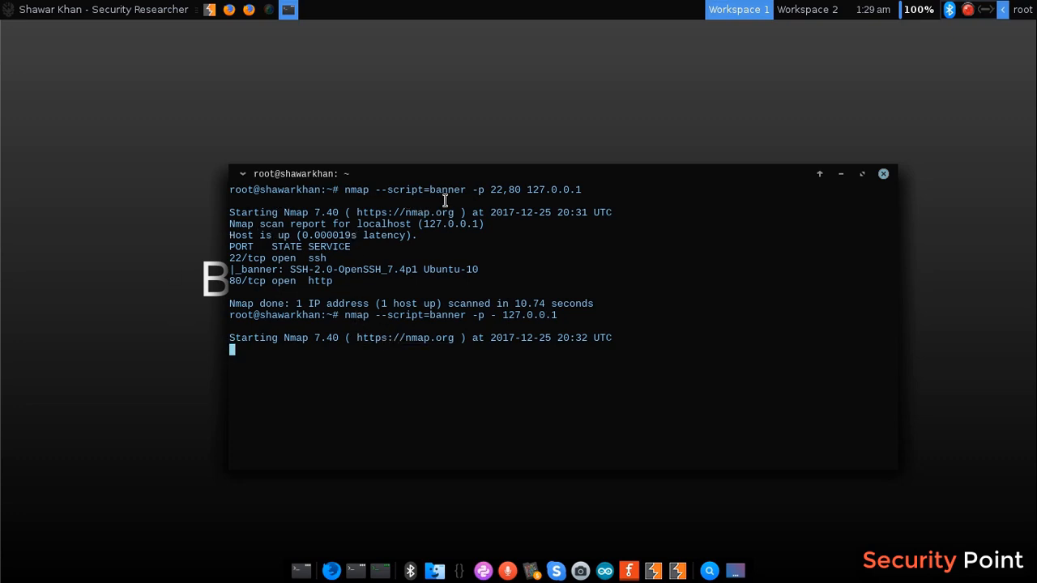
{"action": "mouse_move", "coordinate": [408, 290]}
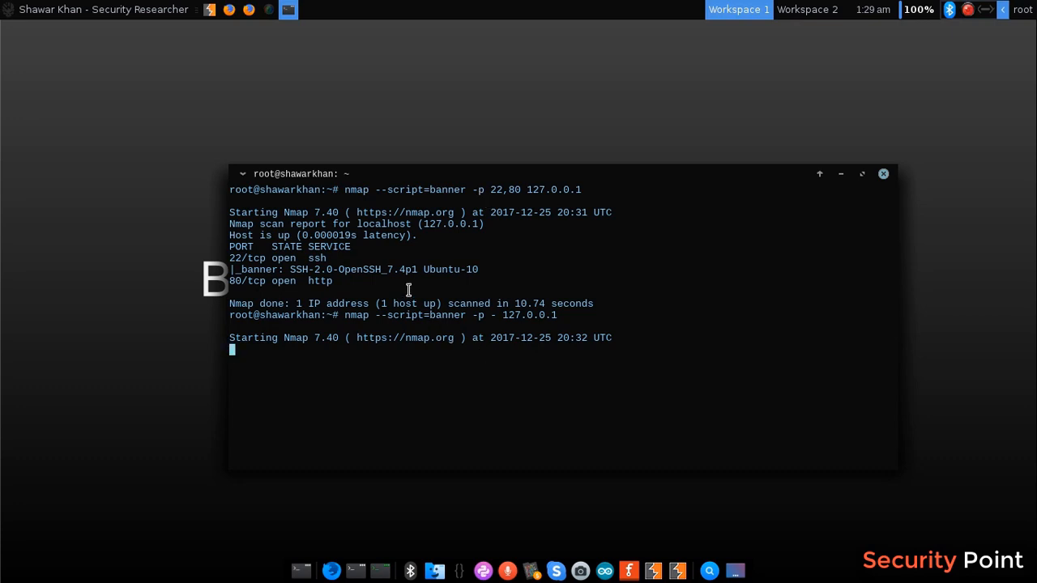
{"action": "mouse_move", "coordinate": [497, 188]}
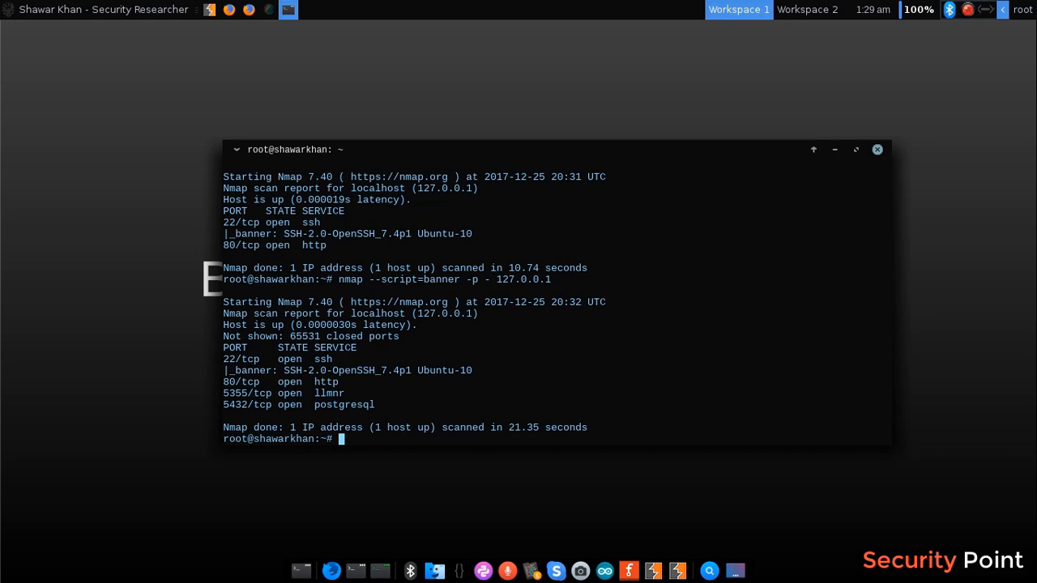
Step: Run nmap --script=banner -p - 127.0.0.1 to banner-scan all ports on localhost
{"action": "type", "text": "nmap --script=banner -p - 127.0.0.1"}
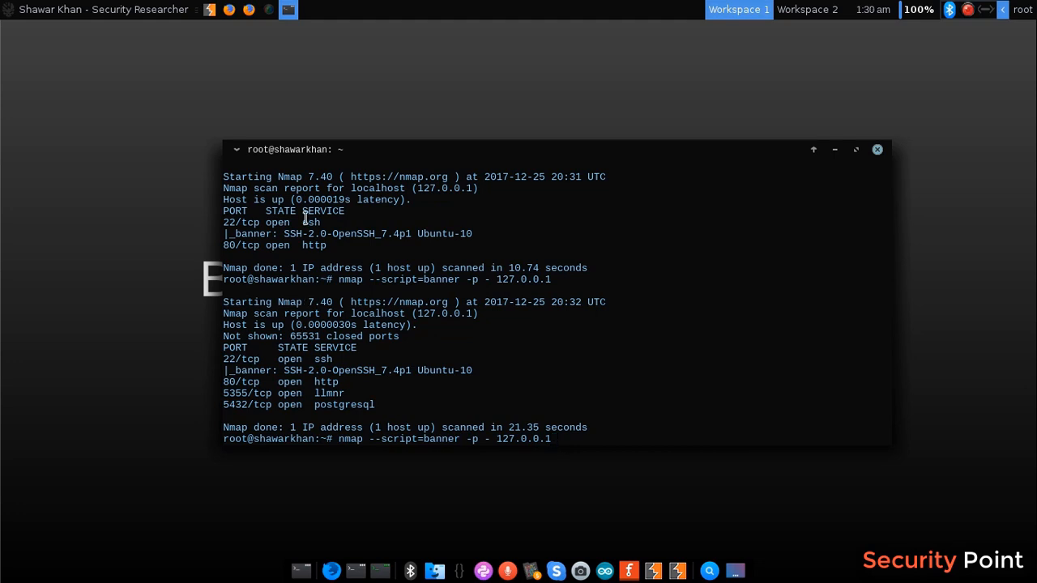
{"action": "mouse_move", "coordinate": [468, 149]}
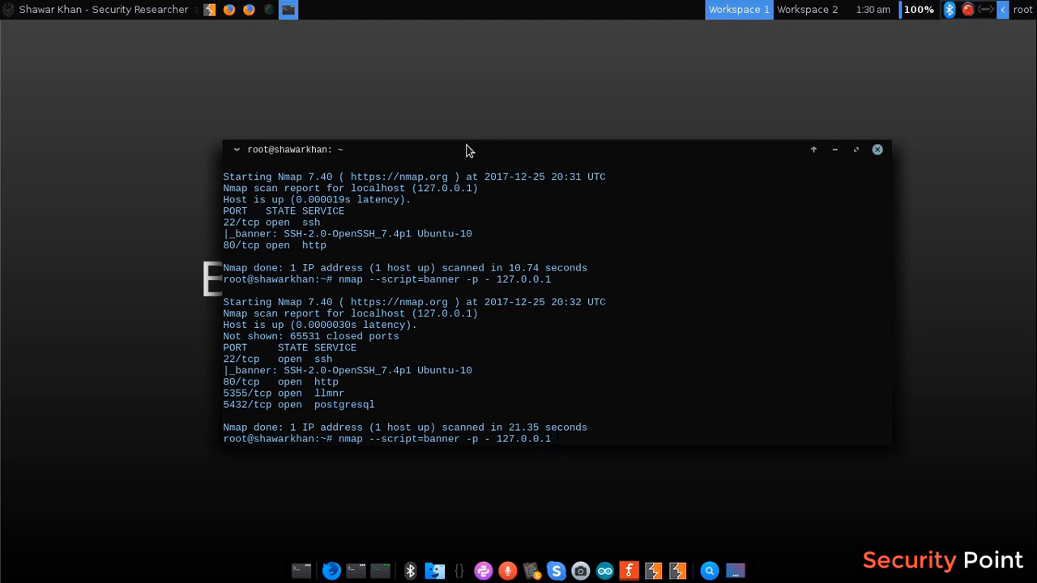